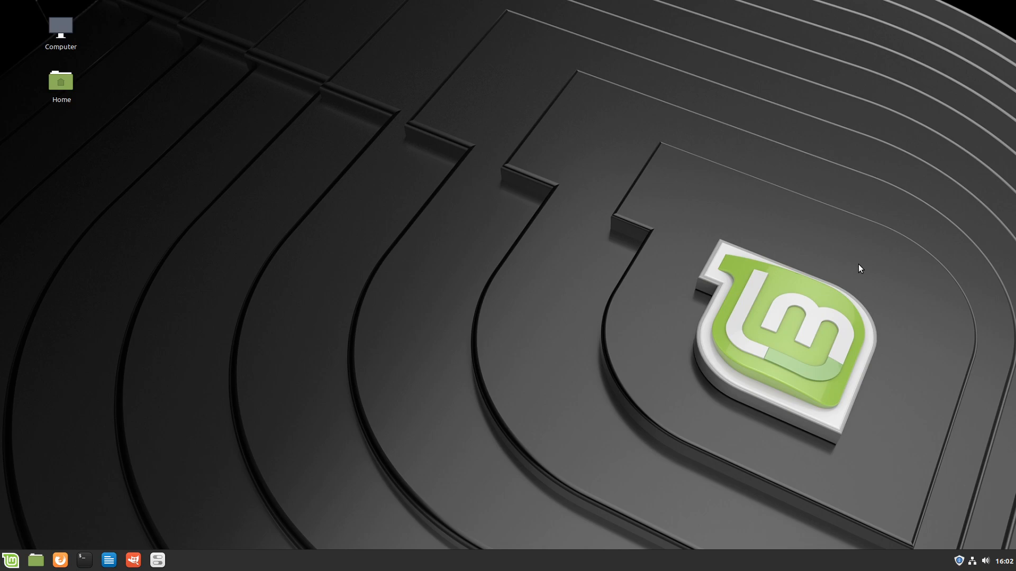
mouse_move(864, 263)
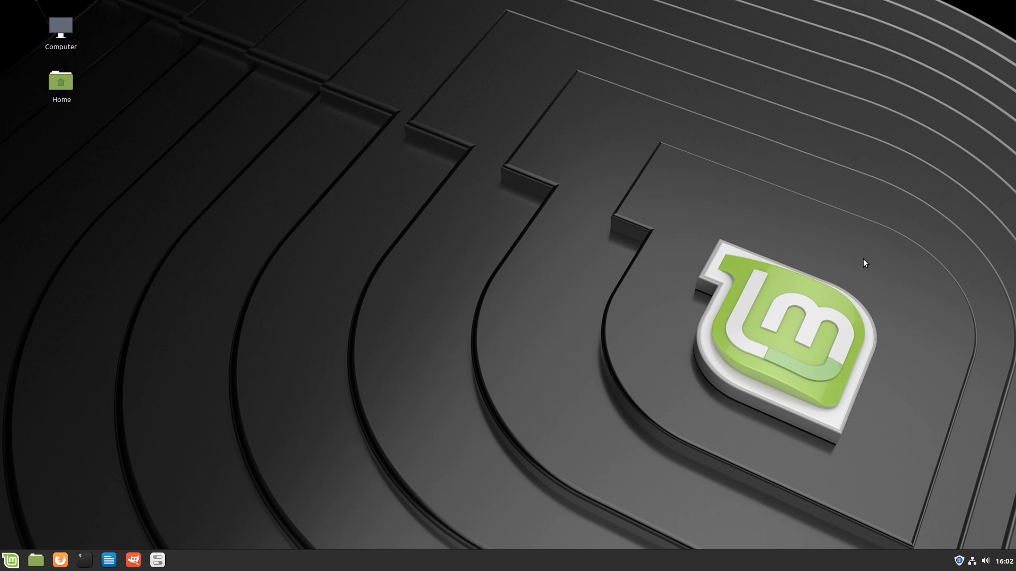
mouse_move(350, 314)
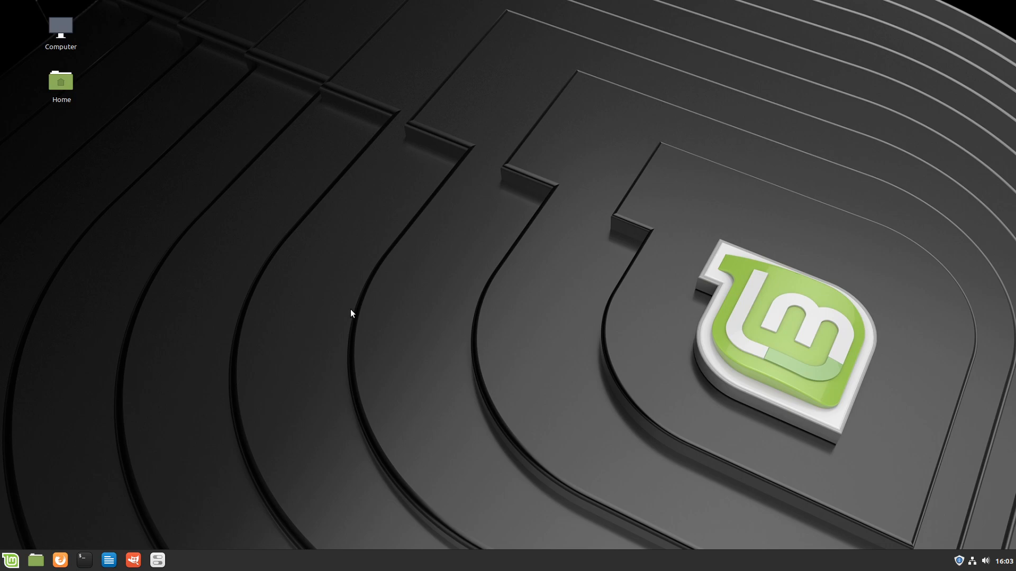
mouse_move(88, 434)
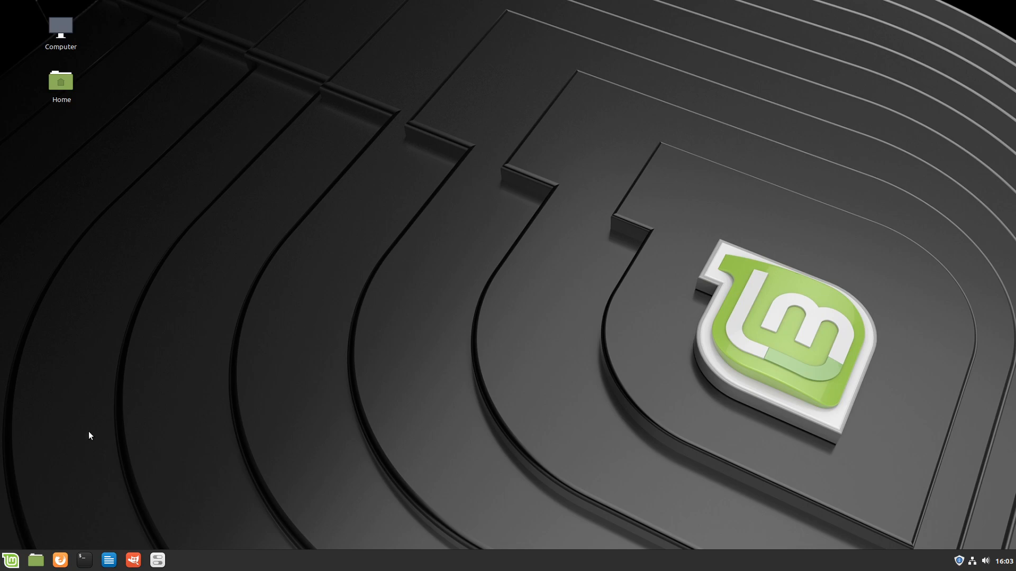
Step: Browse the Mint applications menu categories and check today's date in the panel calendar
click(11, 559)
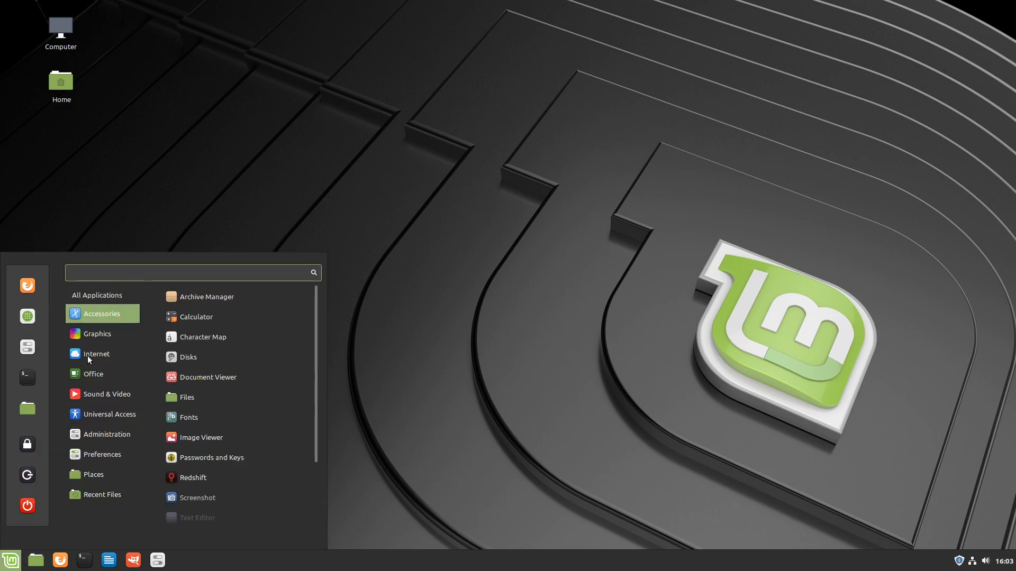
click(98, 296)
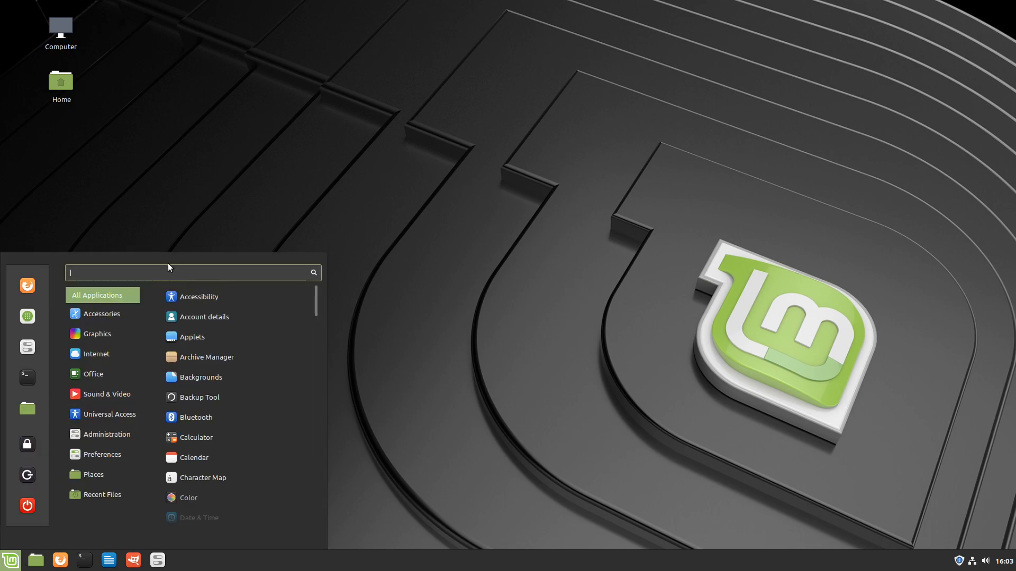
click(60, 84)
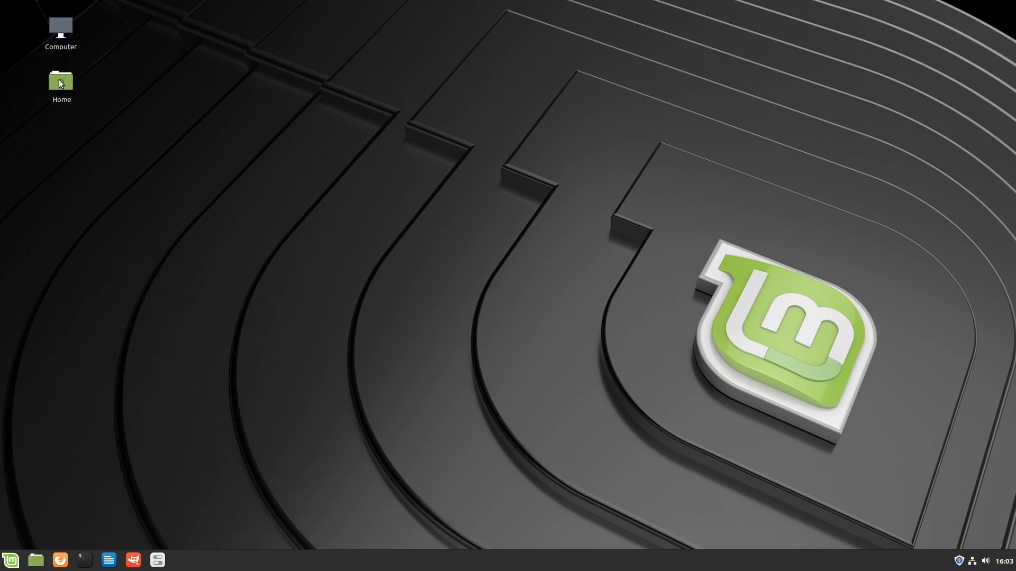
mouse_move(157, 210)
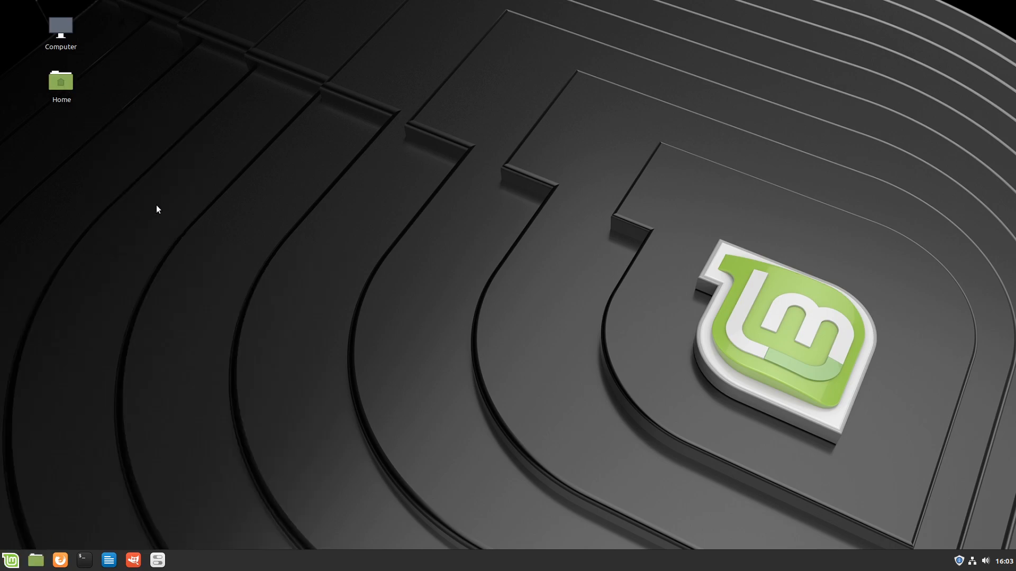
click(1003, 561)
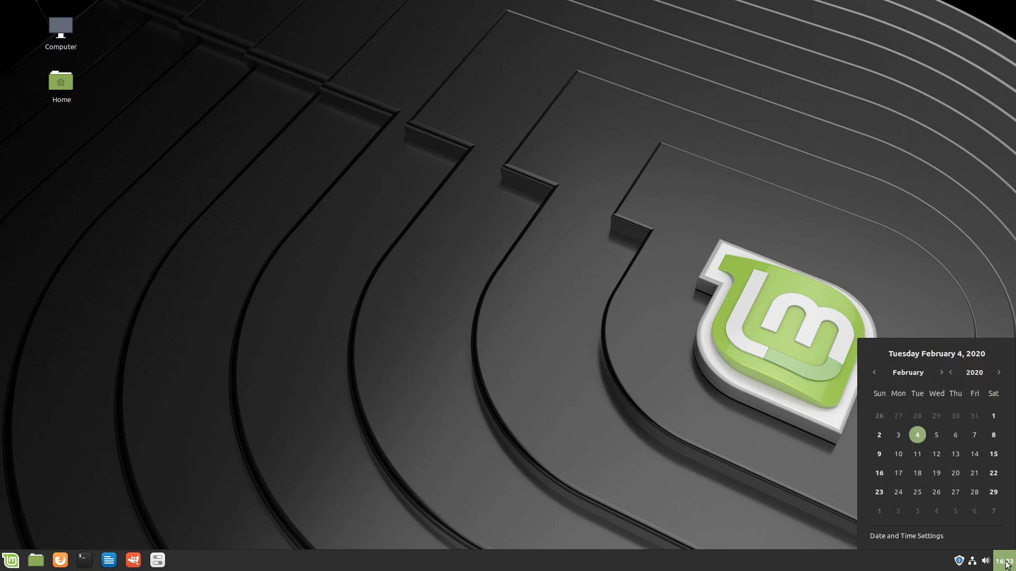
mouse_move(655, 331)
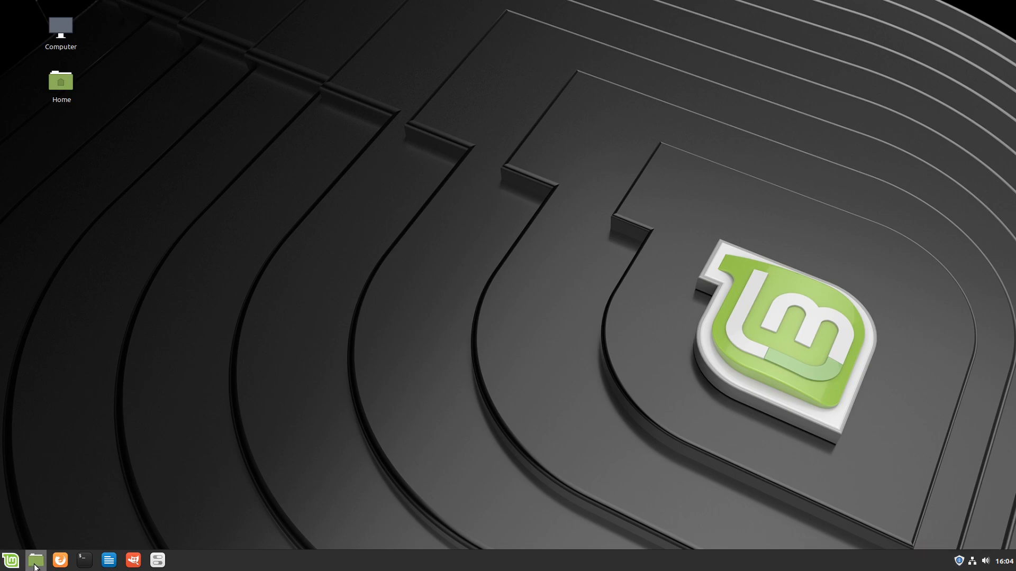
mouse_move(36, 560)
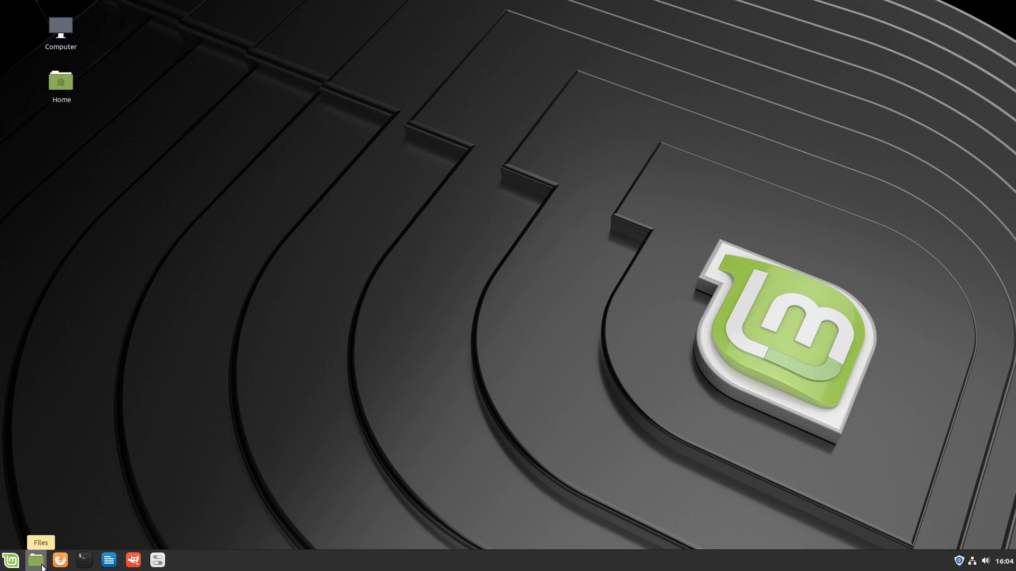
mouse_move(43, 565)
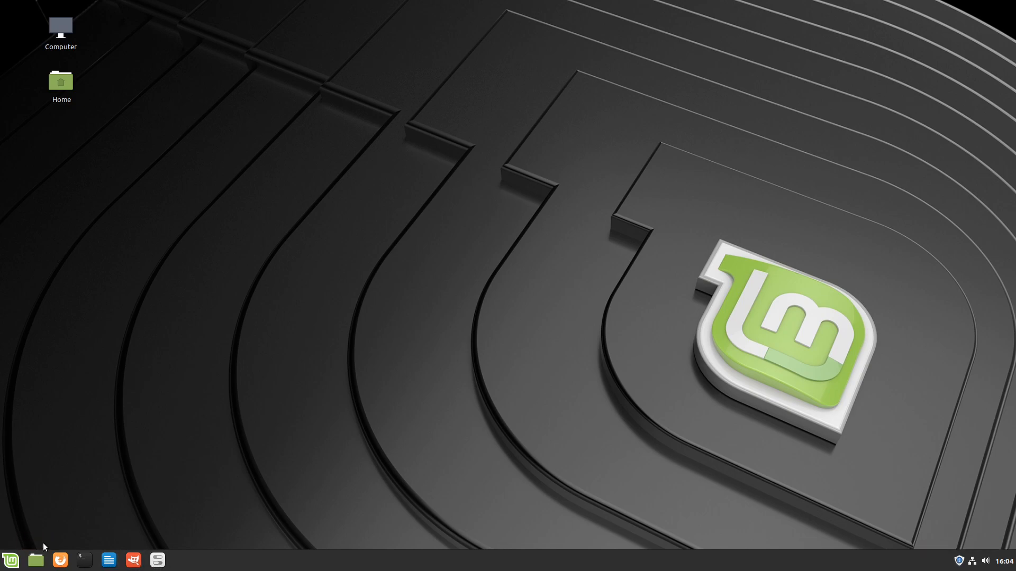
Step: Show the Home folder in the file manager, move it around the desktop, then close it
click(36, 560)
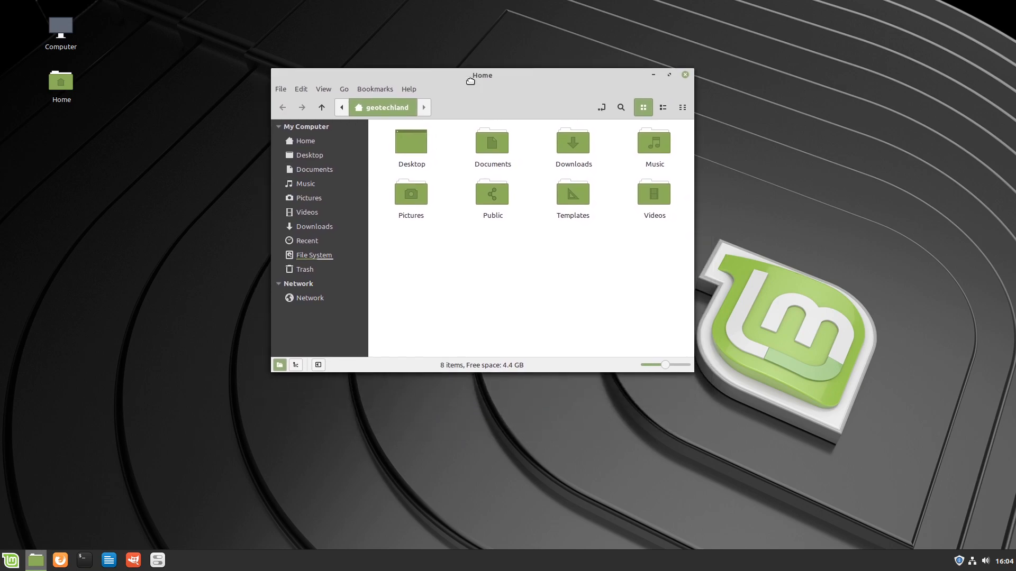
drag(480, 75, 500, 108)
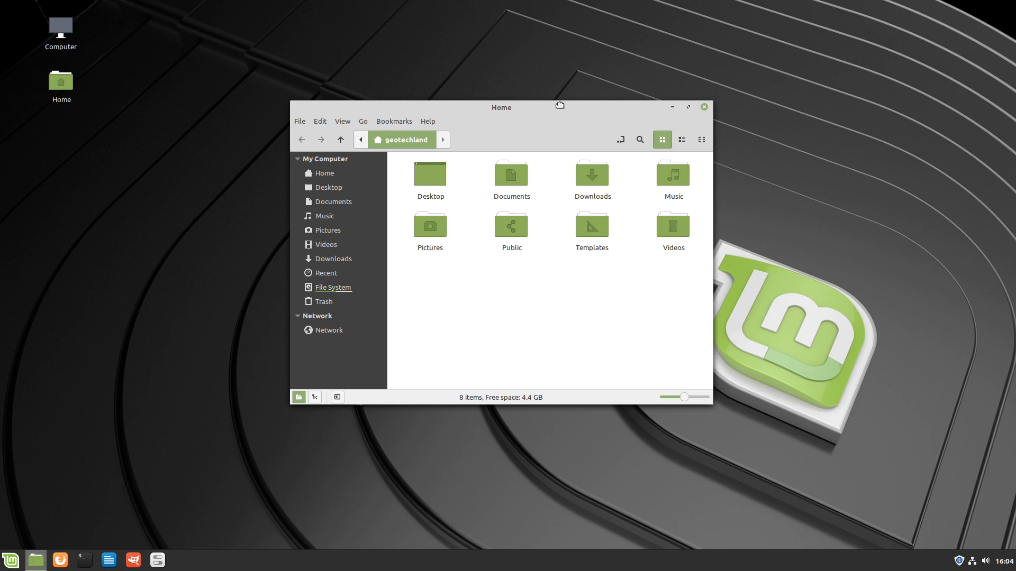
drag(500, 107, 498, 117)
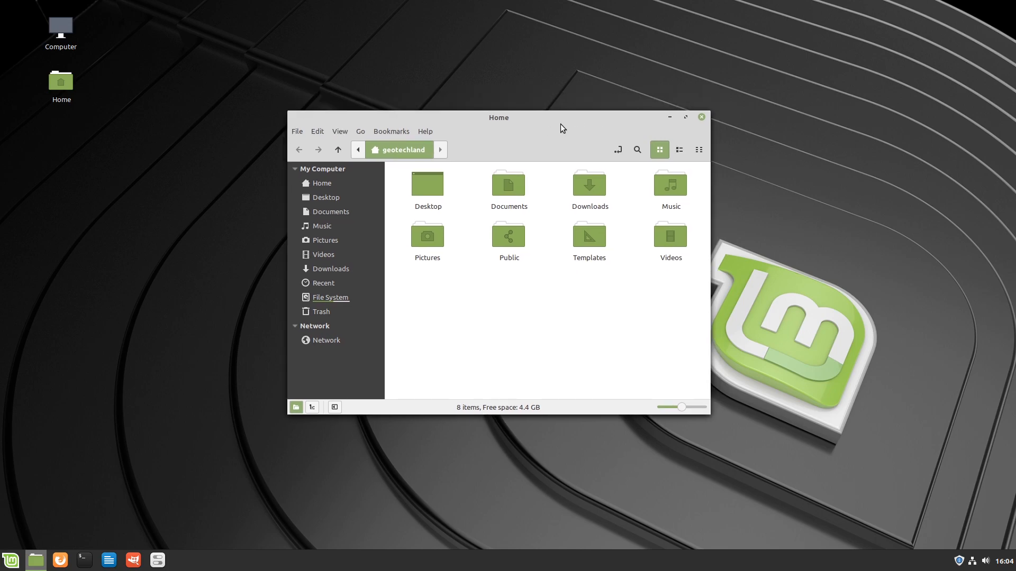
drag(498, 117, 508, 101)
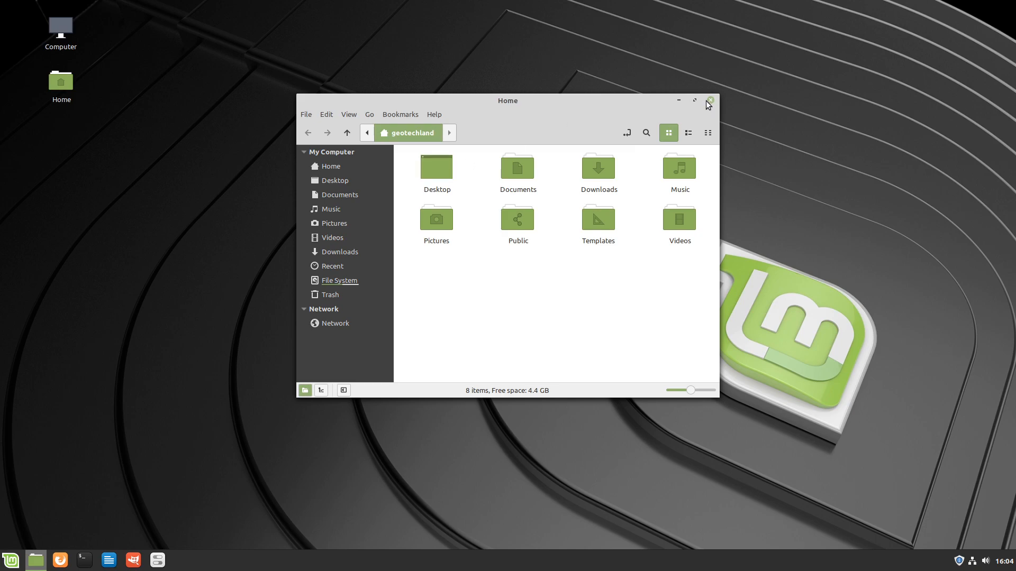
click(708, 101)
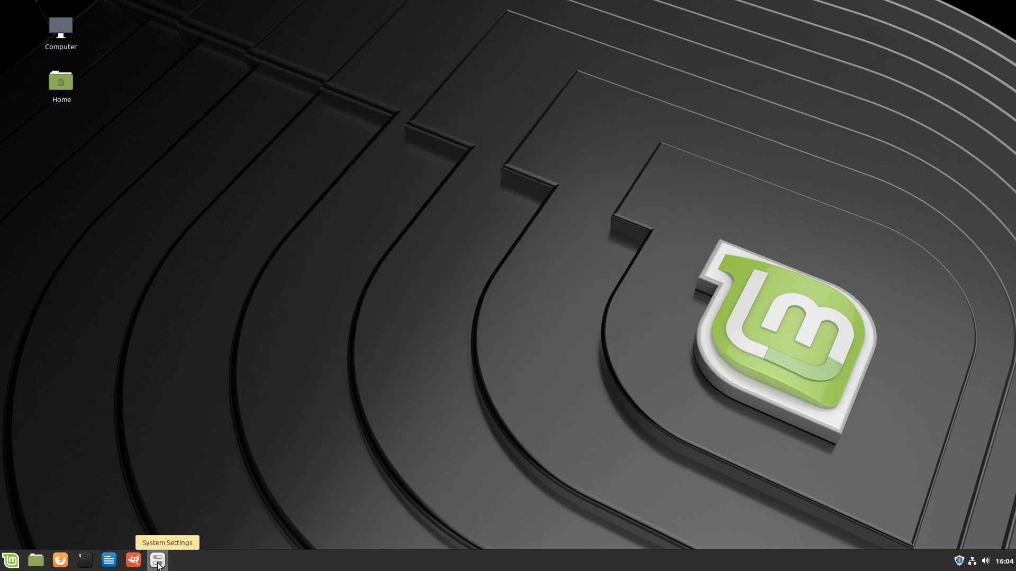
Step: Apply the Mint-Y-Dark window borders with Mint-Y-Dark-Teal controls in Themes
click(157, 561)
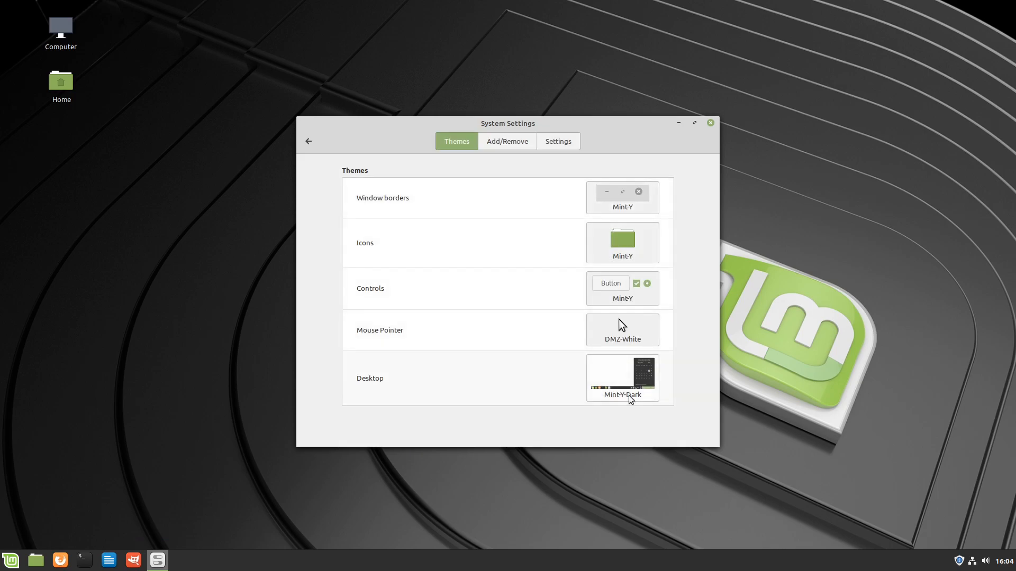
mouse_move(621, 198)
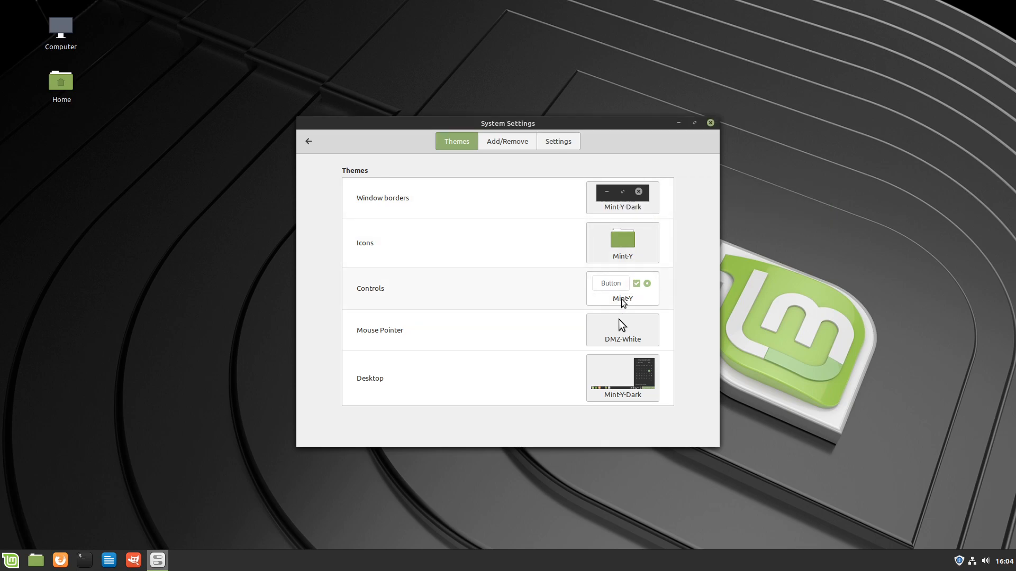
click(621, 288)
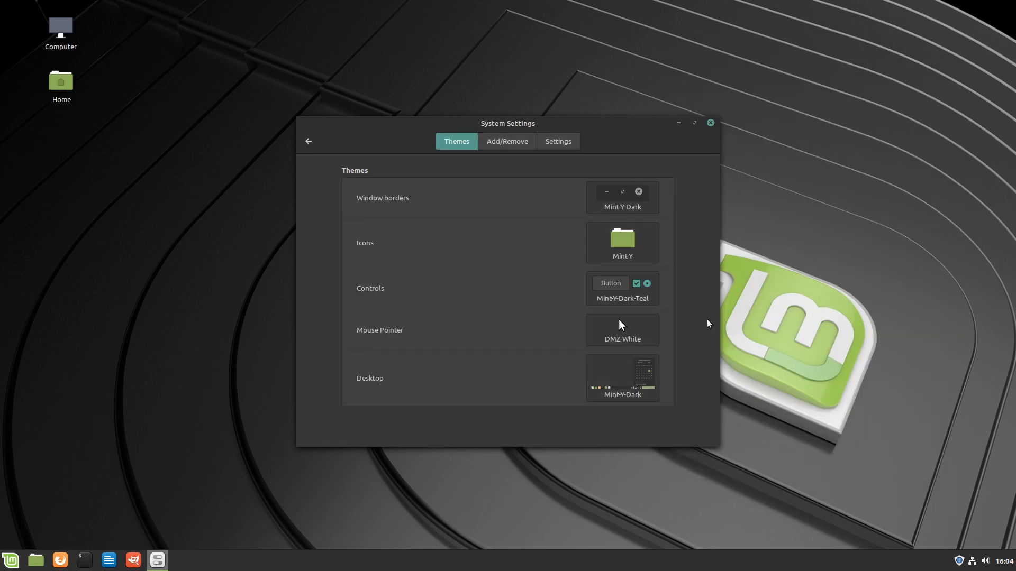
mouse_move(666, 267)
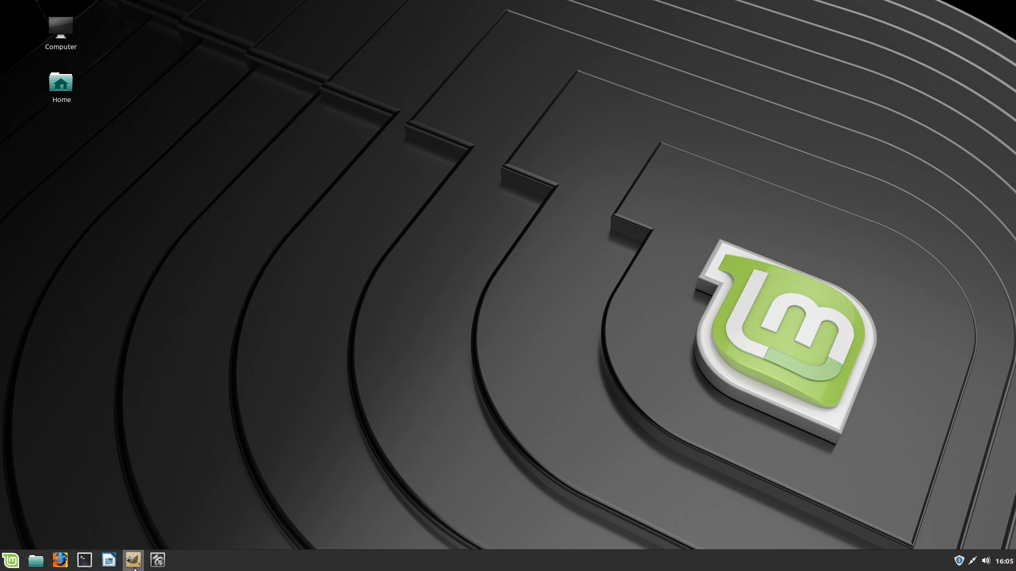
mouse_move(36, 561)
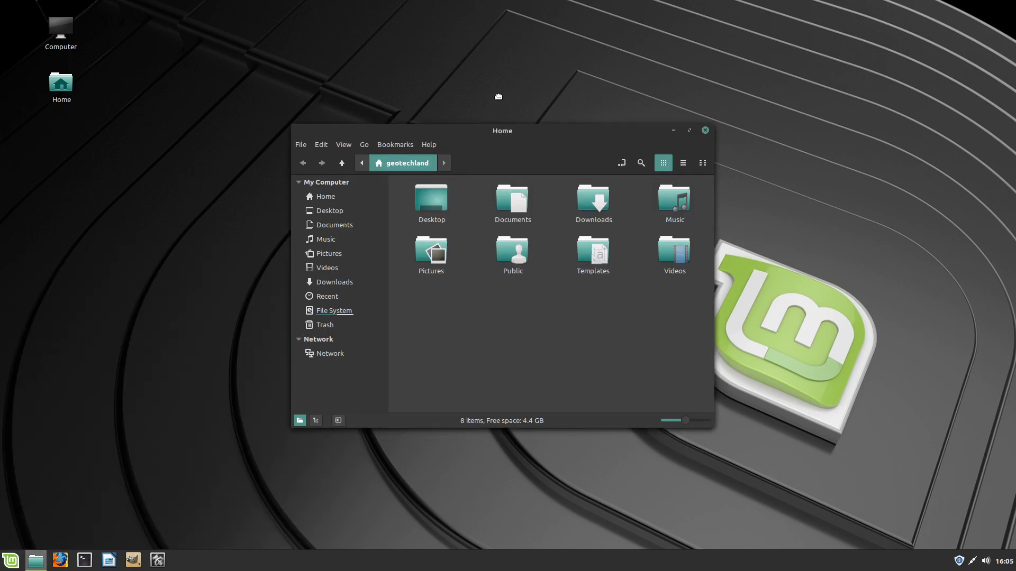
Step: Reposition the dark teal Home folder window on the desktop and close it
drag(501, 130, 484, 80)
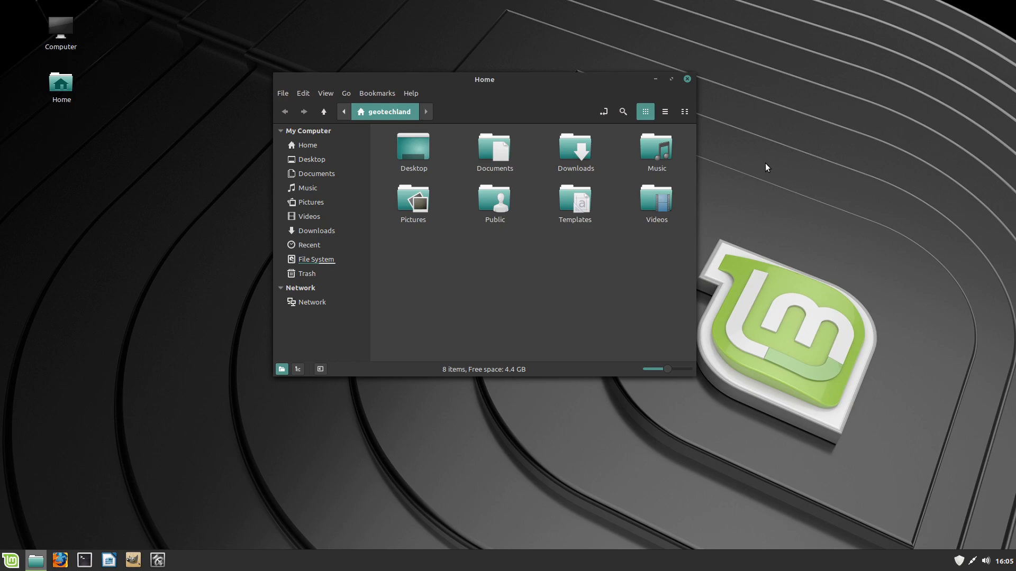
mouse_move(765, 166)
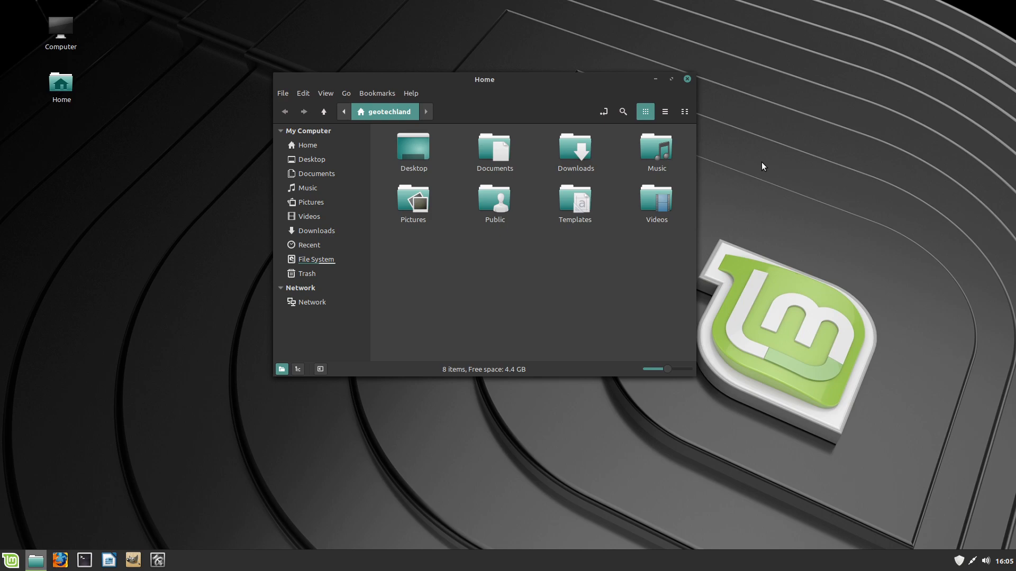
click(686, 78)
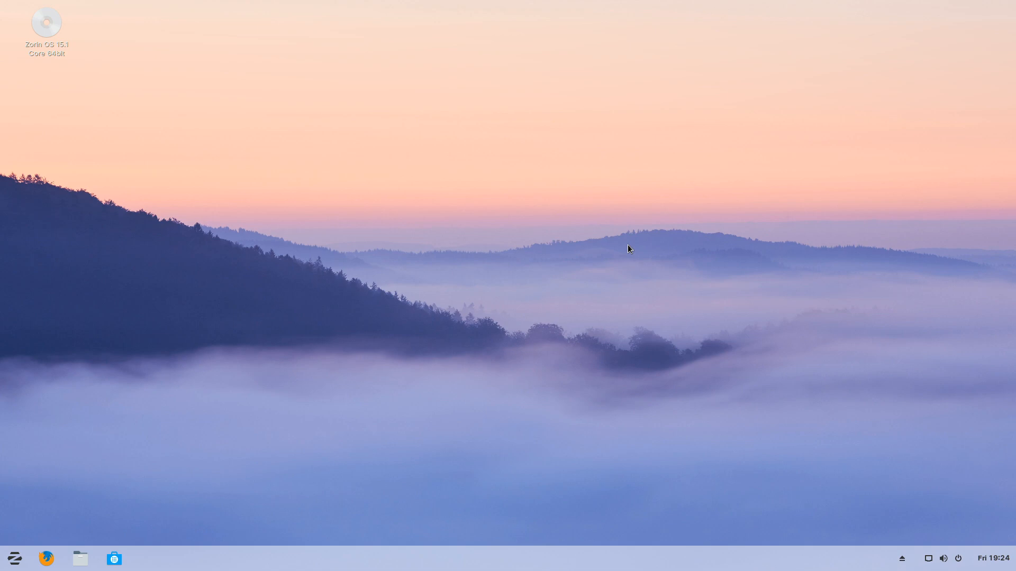
mouse_move(503, 242)
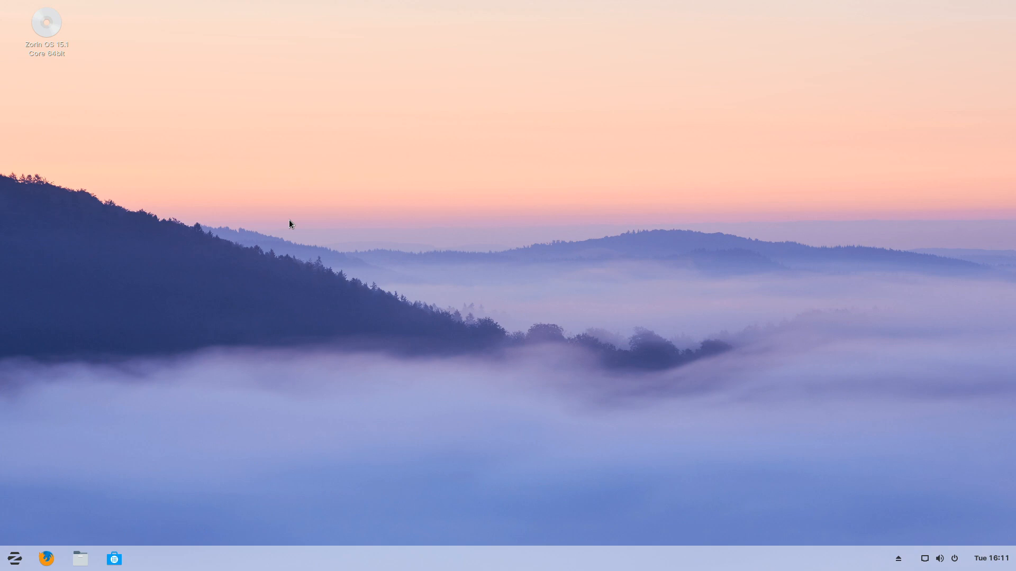
mouse_move(304, 315)
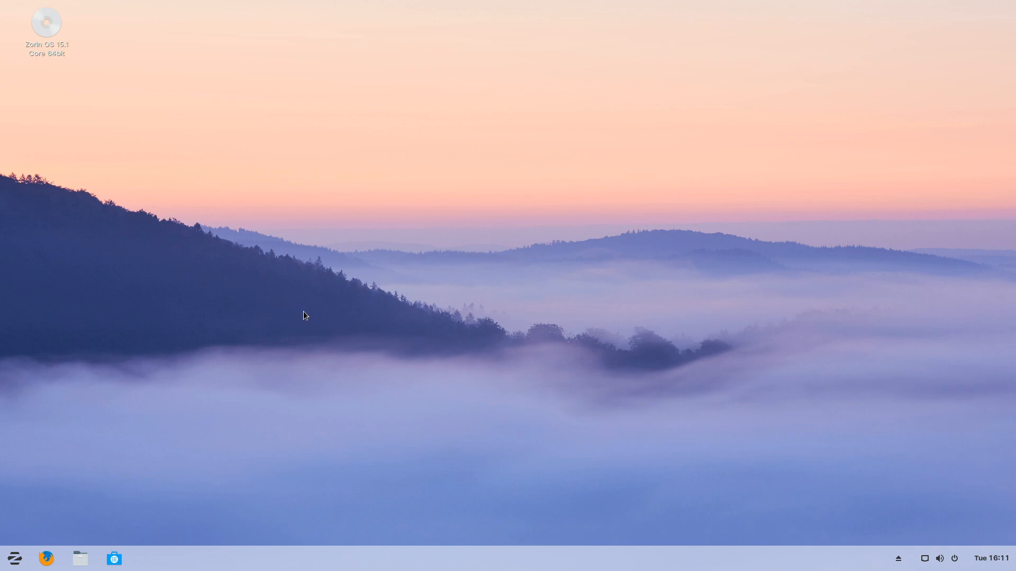
Step: Show the Zorin Home folder with Desktop, Documents, Downloads and the other user folders
click(14, 558)
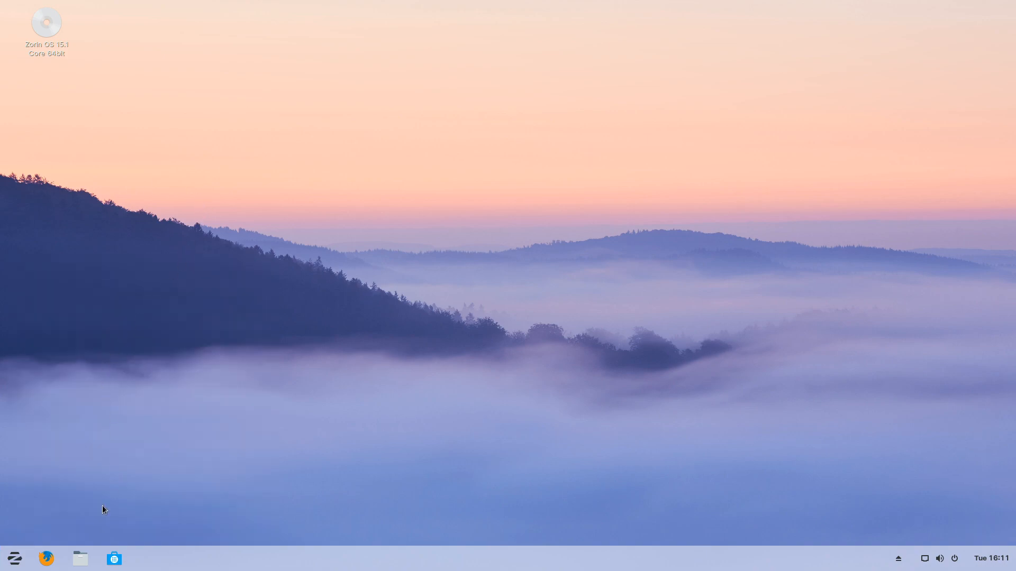
click(79, 558)
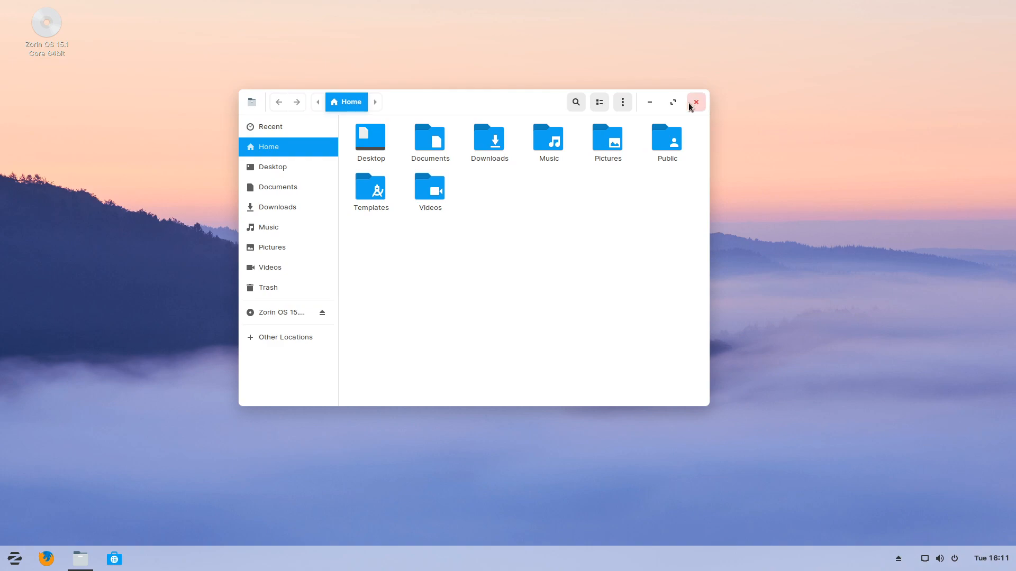
Step: Close the Home folder, then set a blue accent colour and the dark background style
click(695, 102)
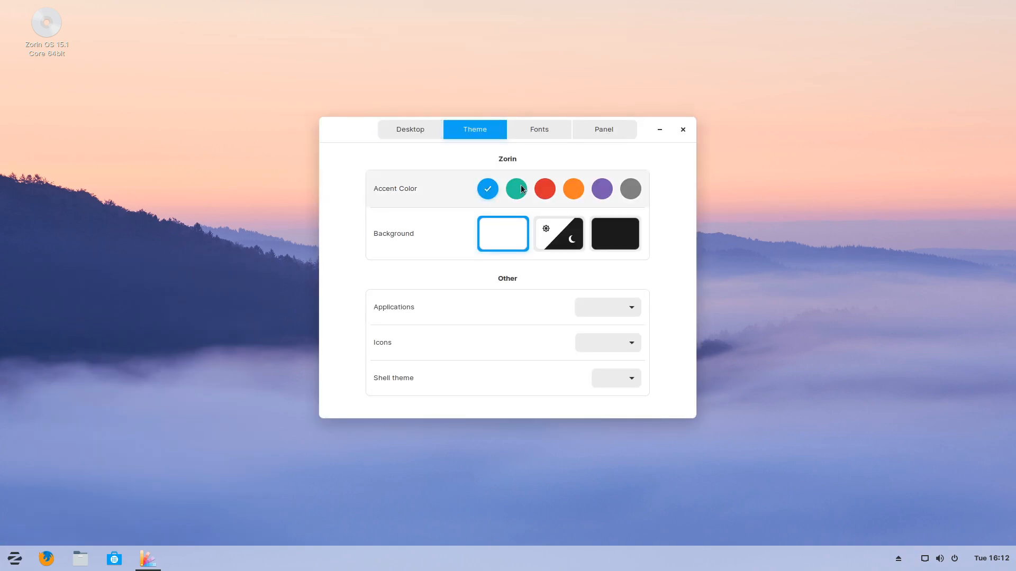
click(544, 189)
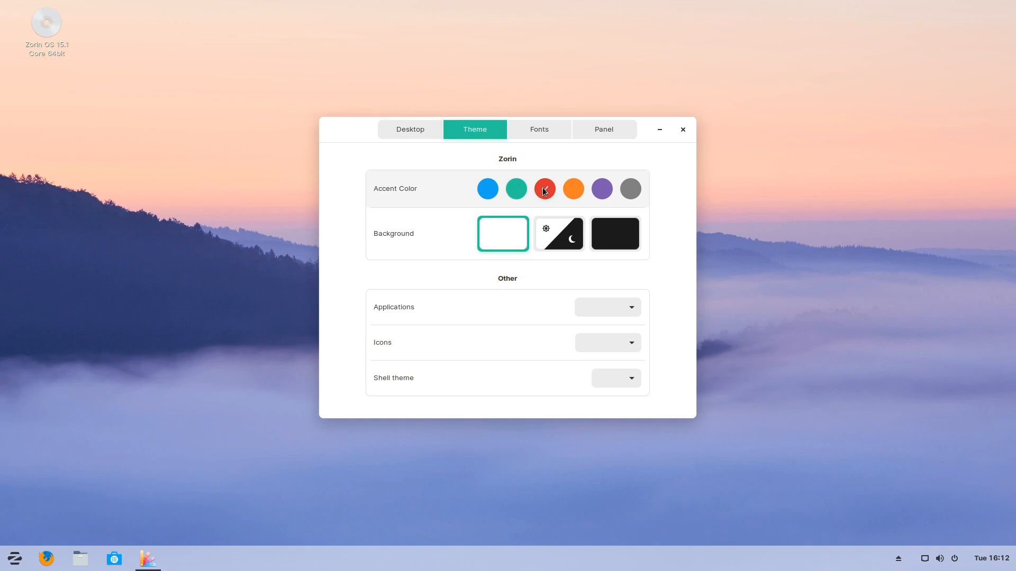
click(487, 189)
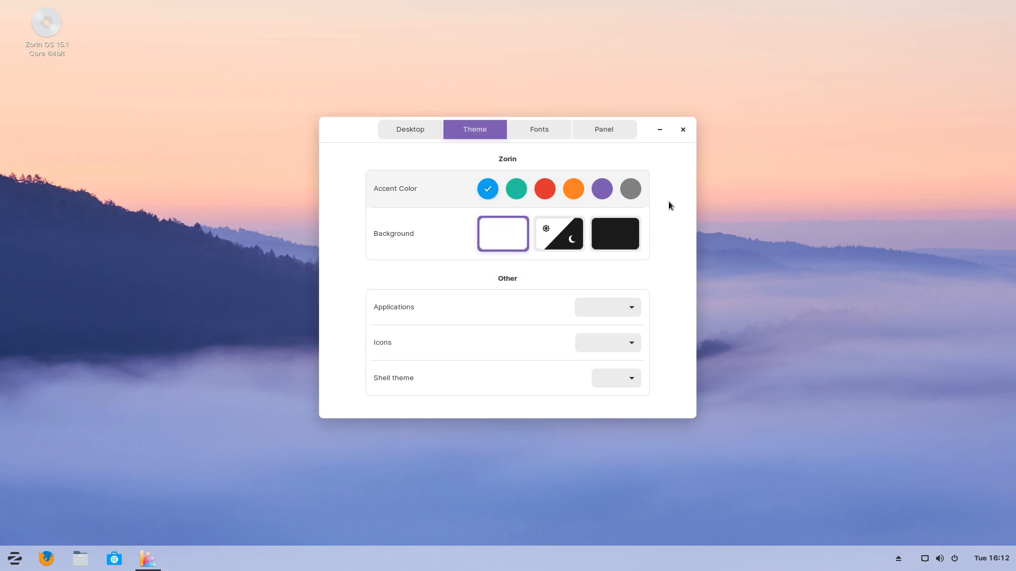
click(614, 234)
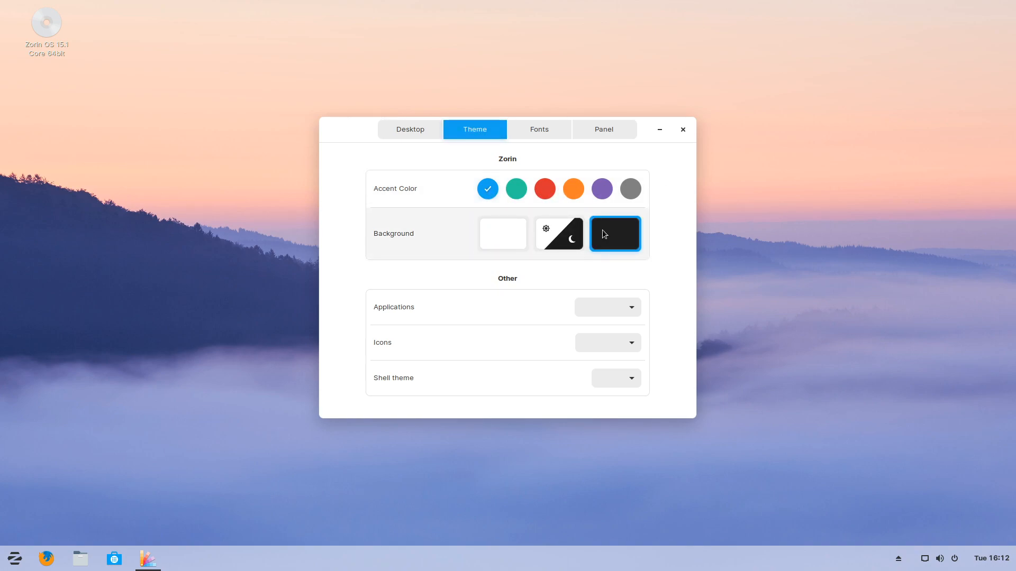
click(614, 234)
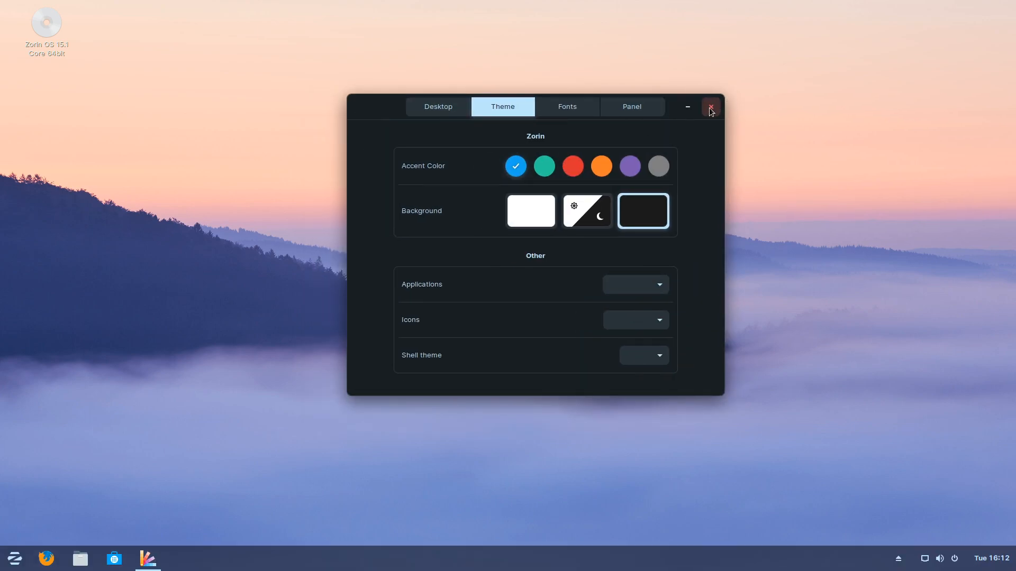
mouse_move(154, 377)
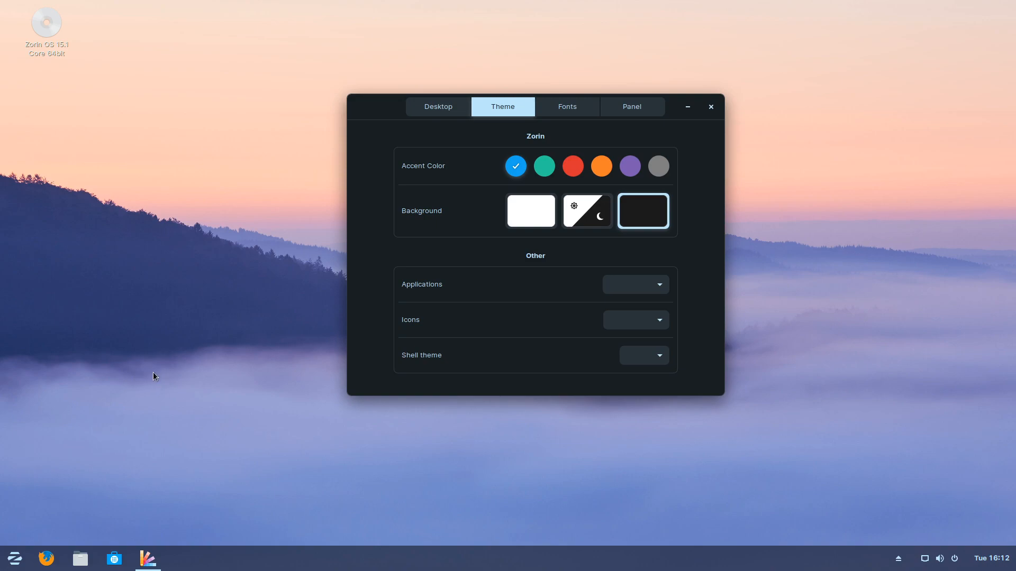
mouse_move(347, 120)
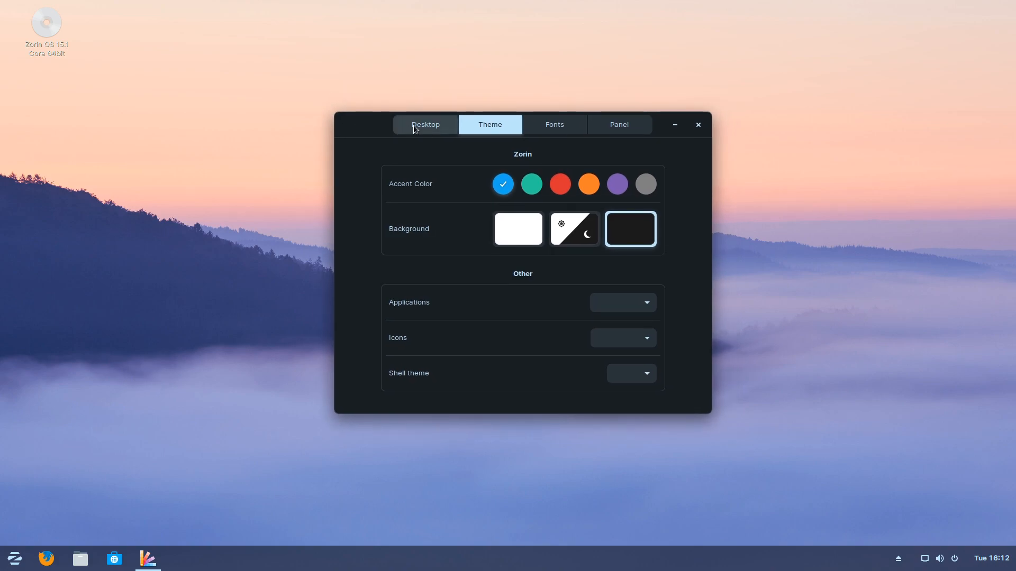
Step: Try the second desktop layout, hiding and restoring the Appearance window
click(424, 125)
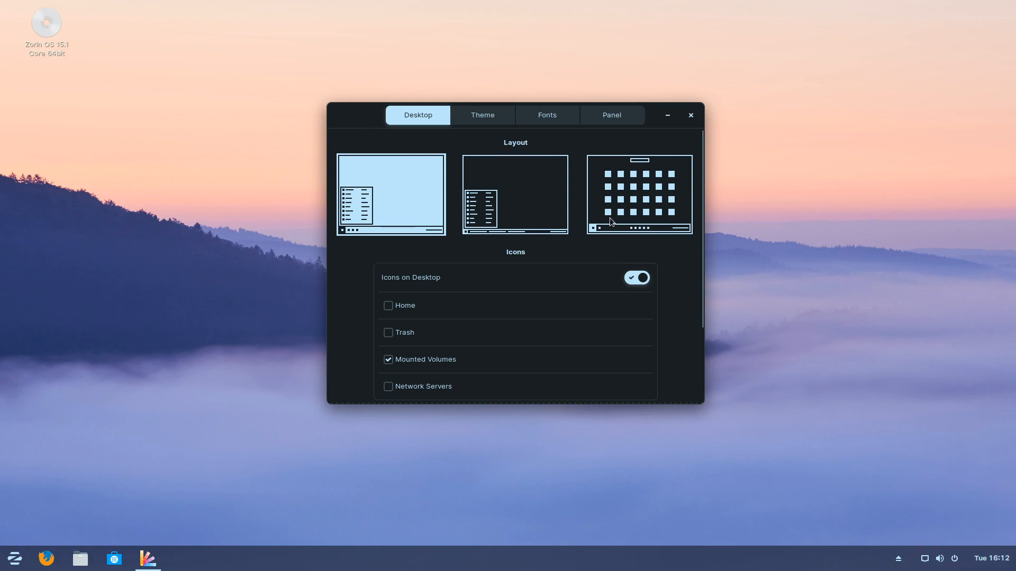
mouse_move(393, 215)
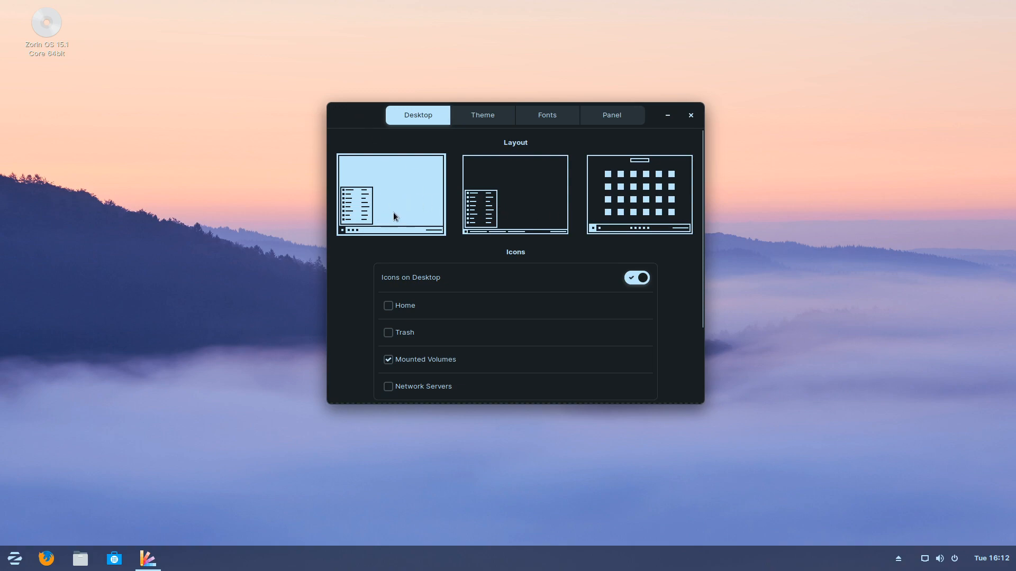
mouse_move(412, 197)
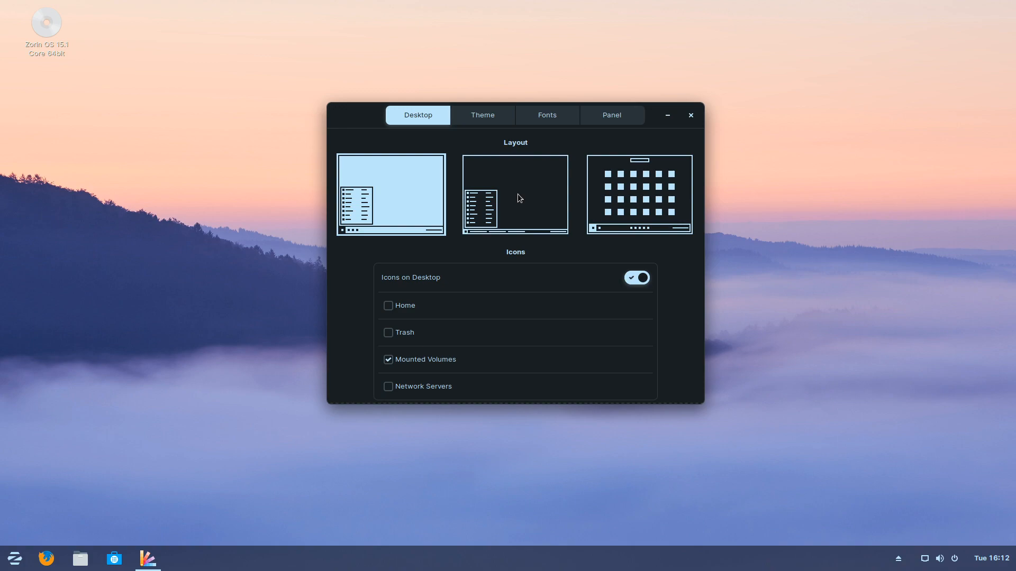
click(514, 195)
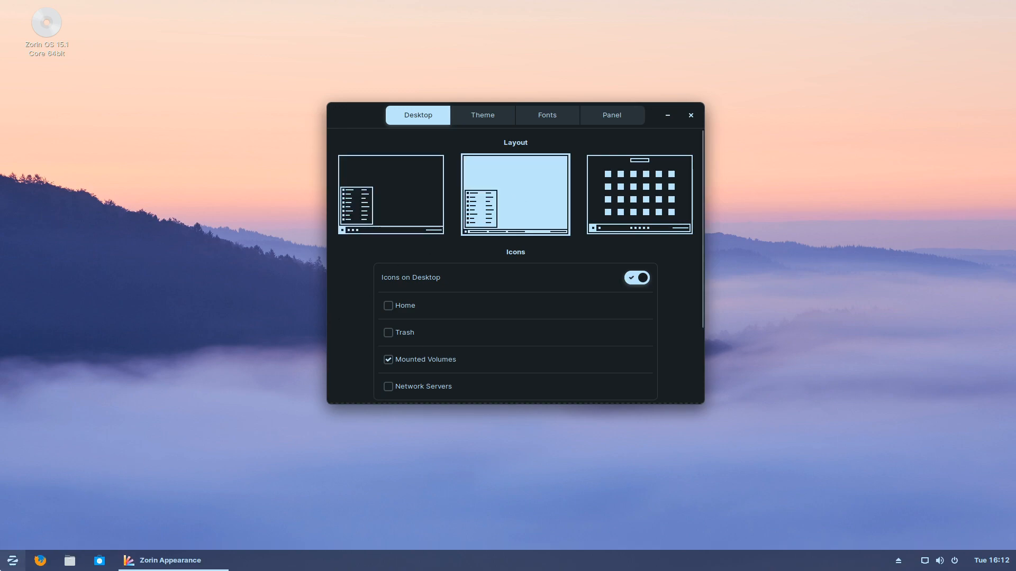
mouse_move(172, 561)
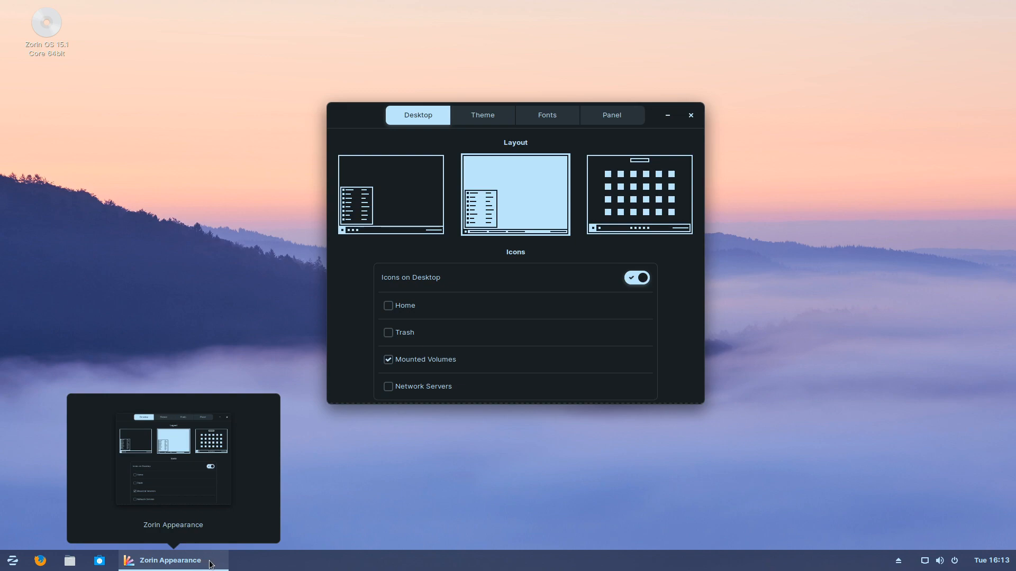
click(690, 114)
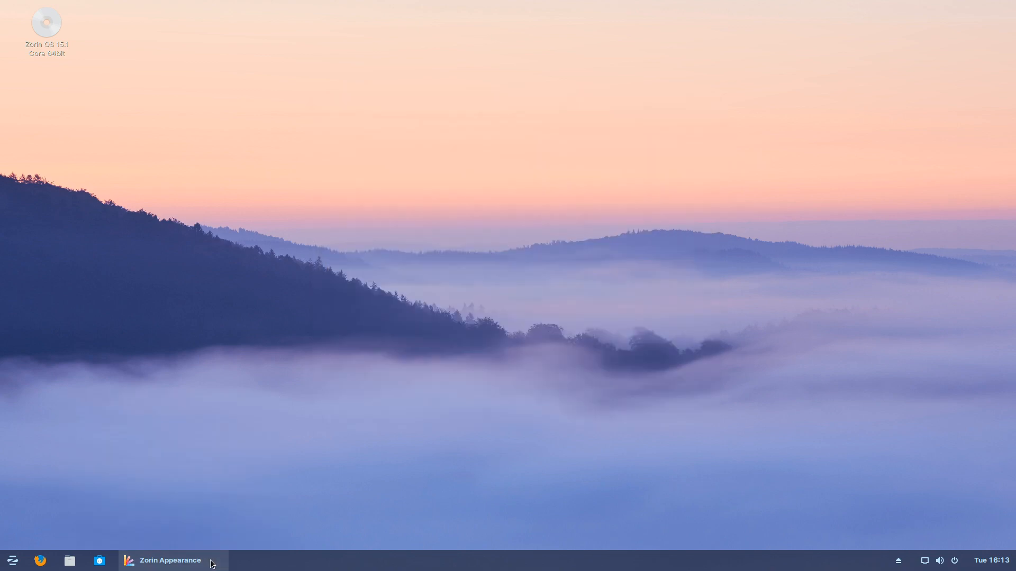
click(170, 561)
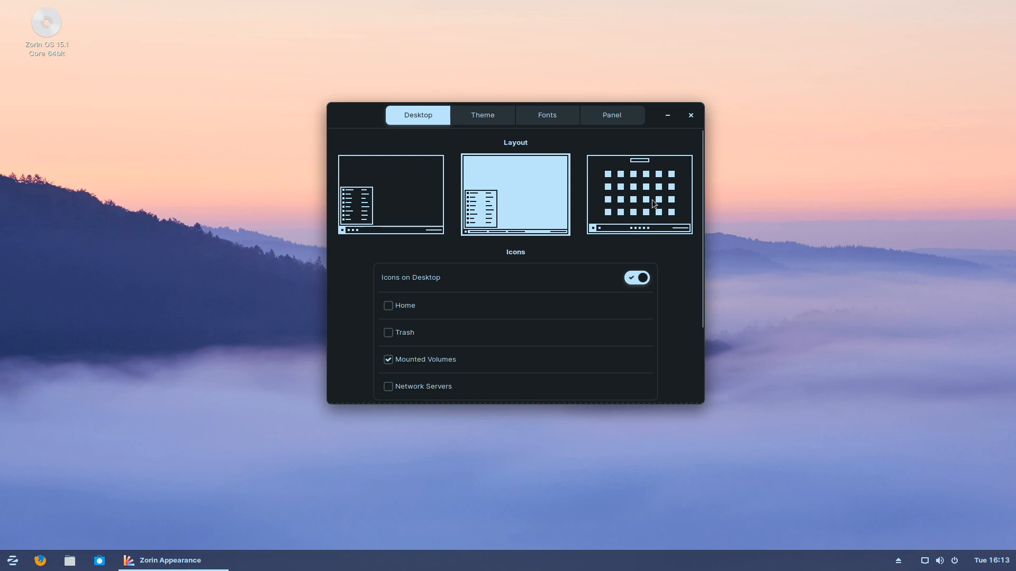
Step: Apply the centred floating-dock layout and return to the Theme page
click(637, 195)
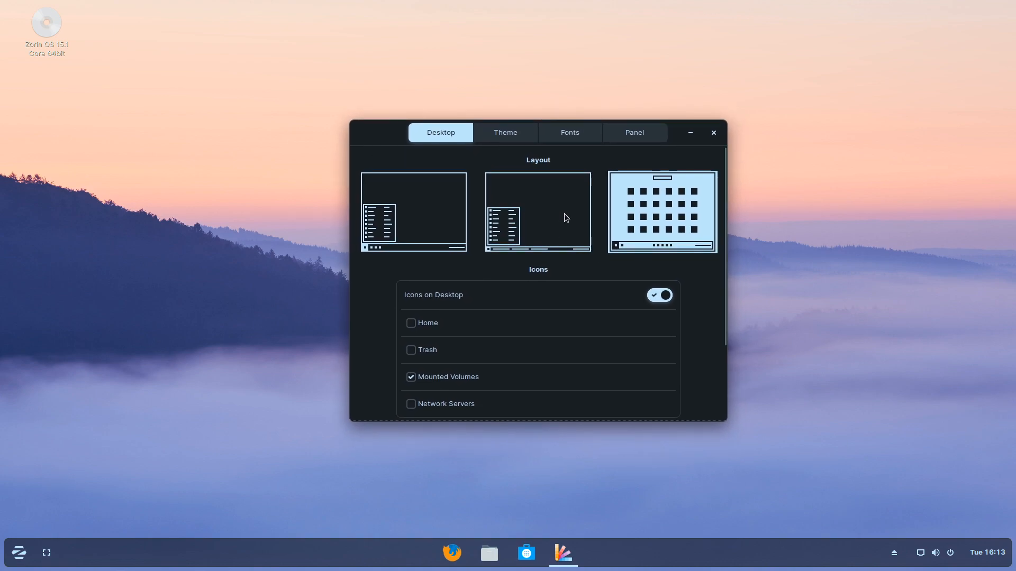
mouse_move(478, 161)
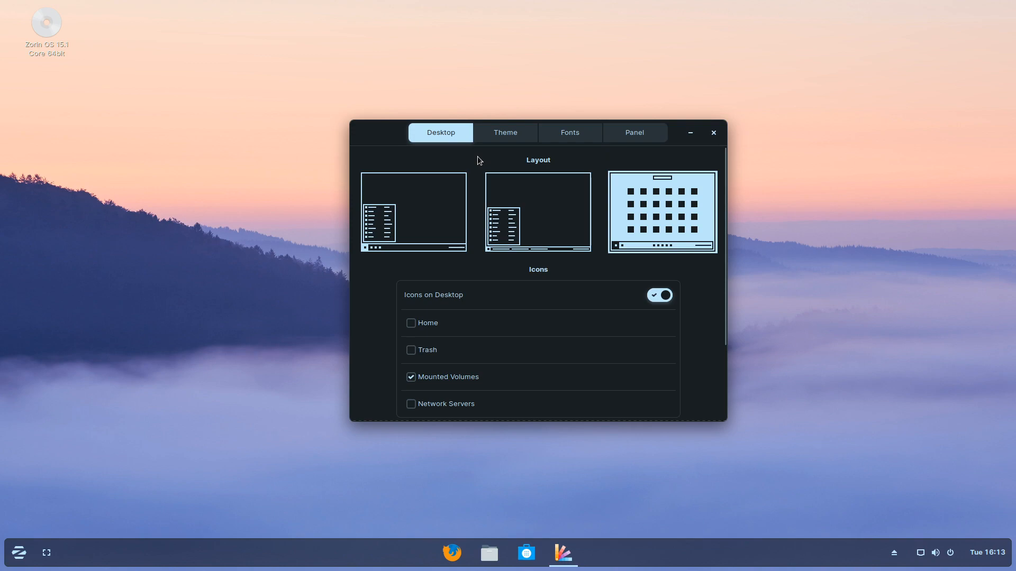
drag(538, 133, 542, 125)
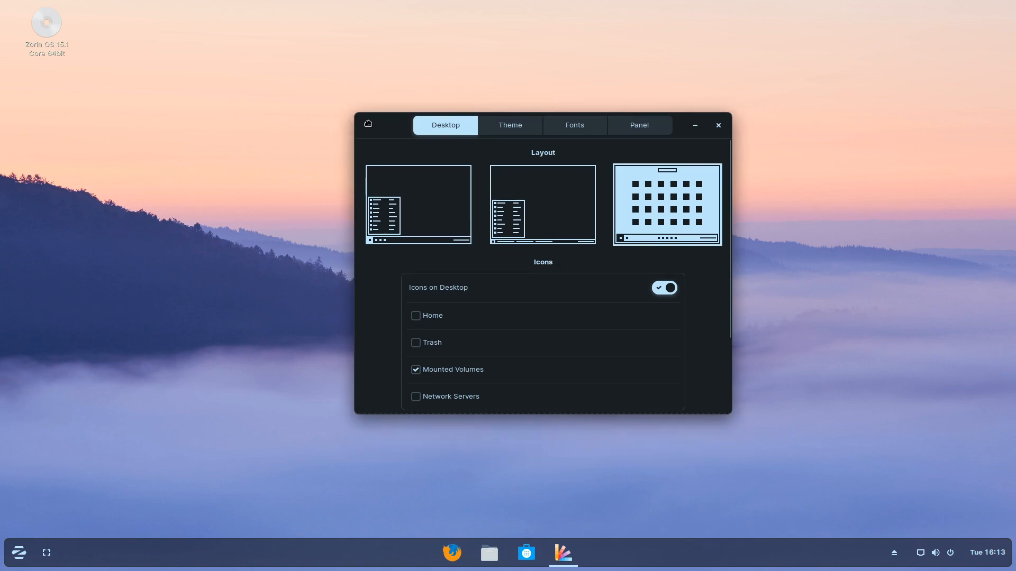
click(509, 124)
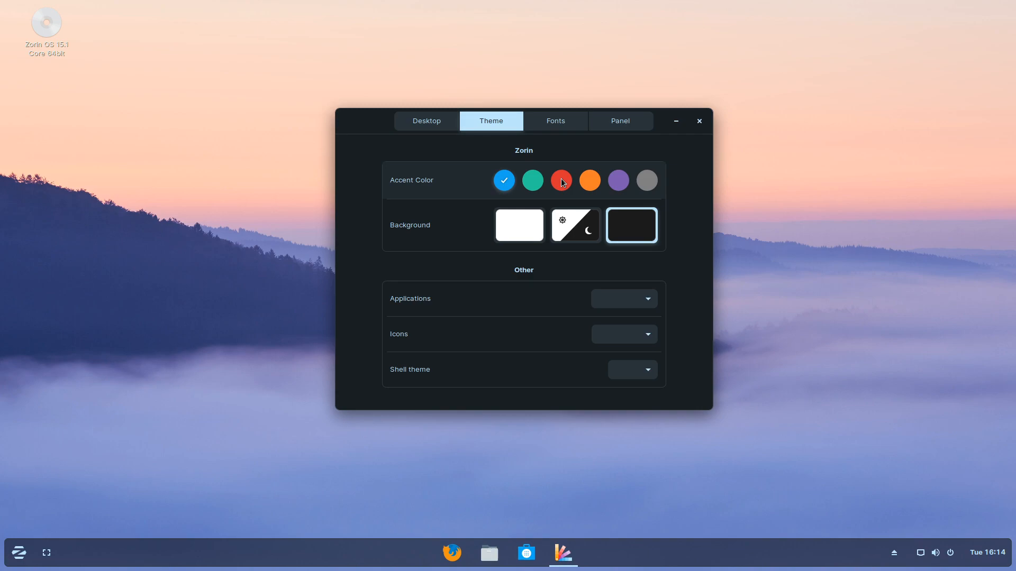
Step: Try a red accent, settle on green, and move to the Desktop layout page
click(561, 179)
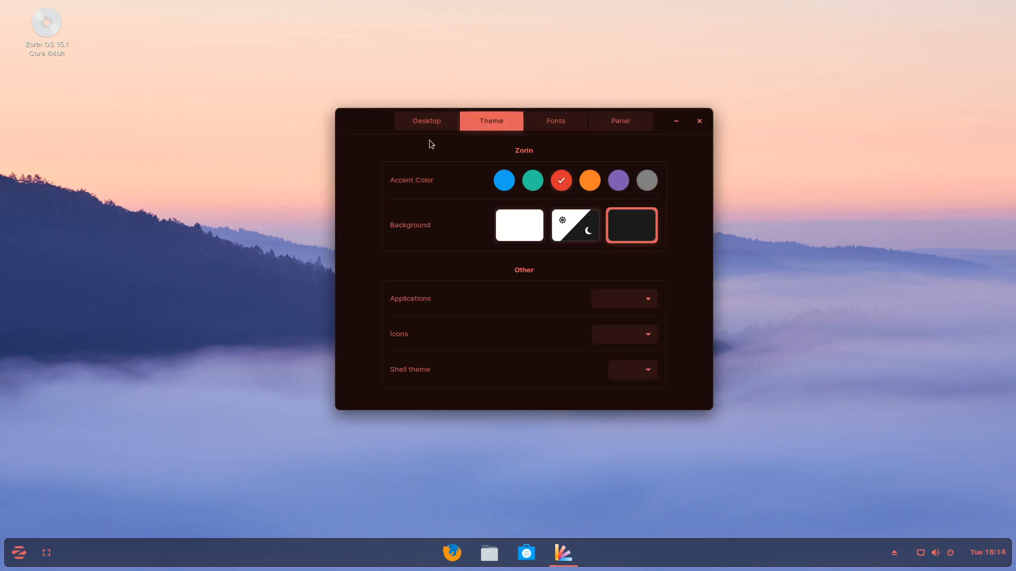
mouse_move(507, 152)
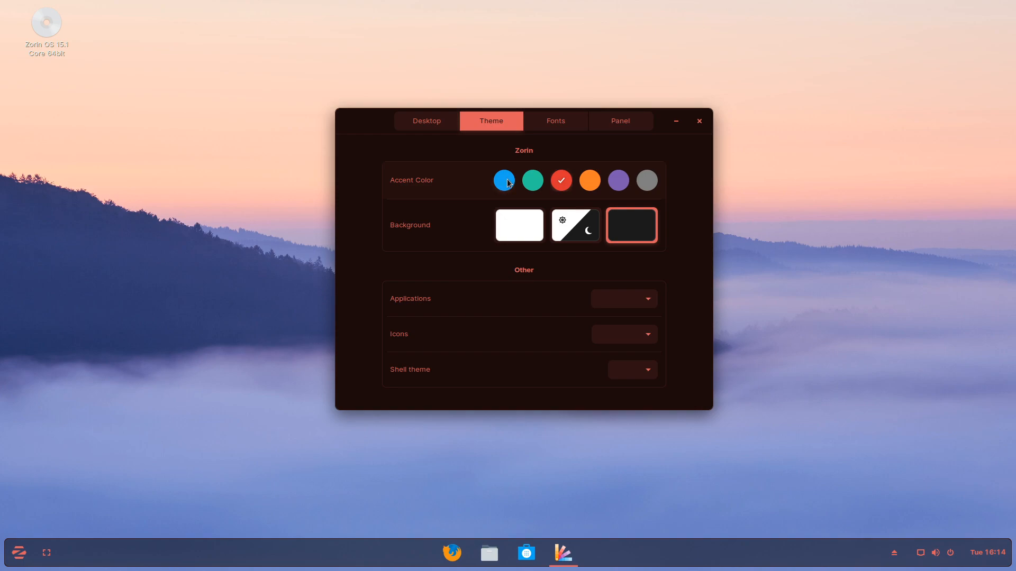
click(532, 179)
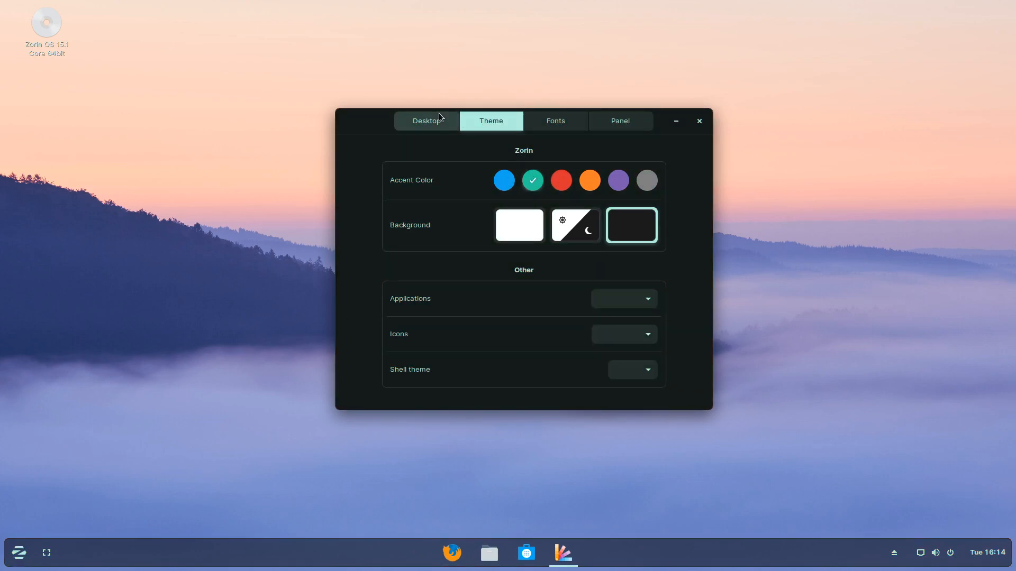
click(425, 120)
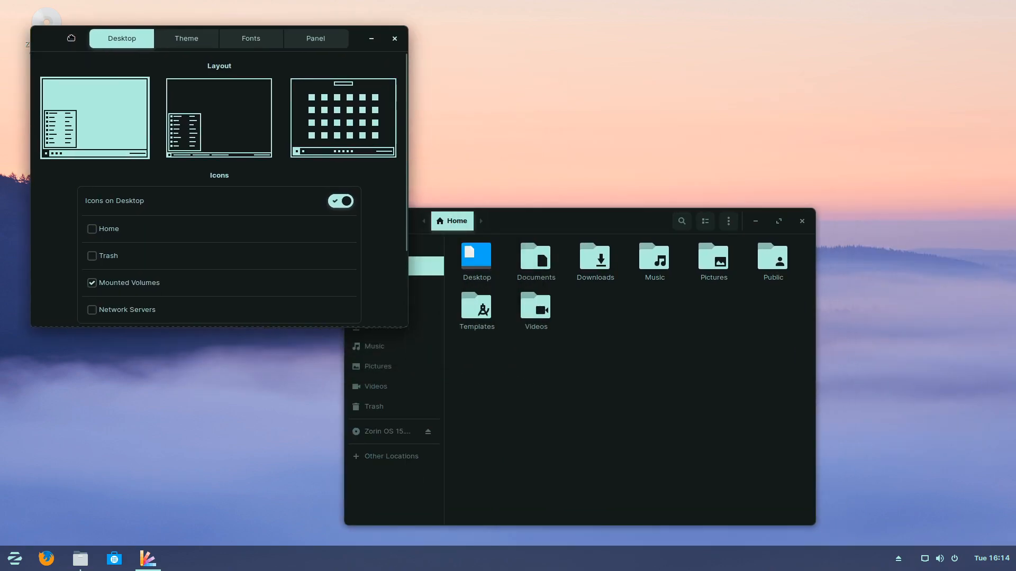
Step: Restore the light background style, then close Zorin Appearance and the file manager
click(710, 104)
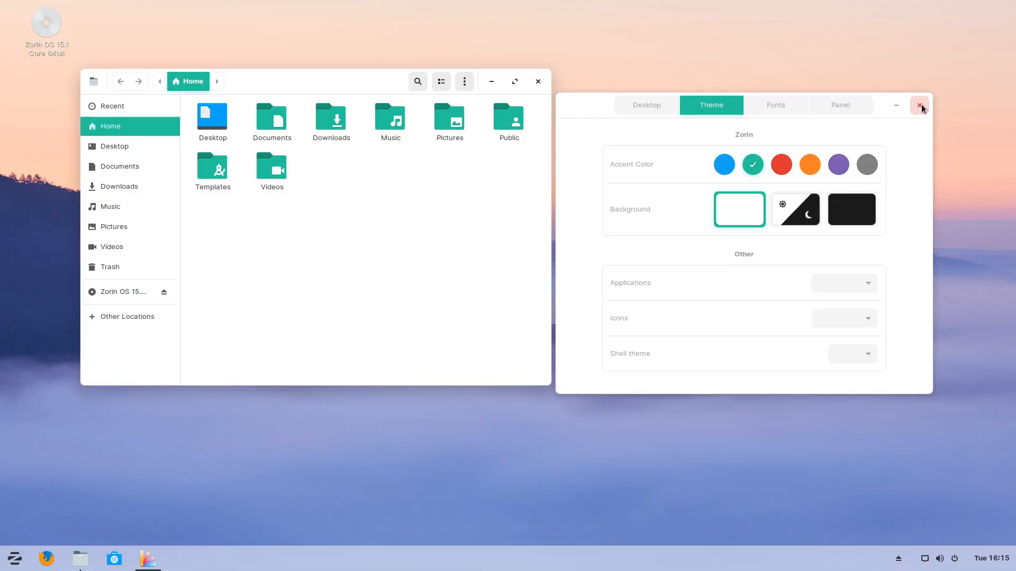
click(920, 104)
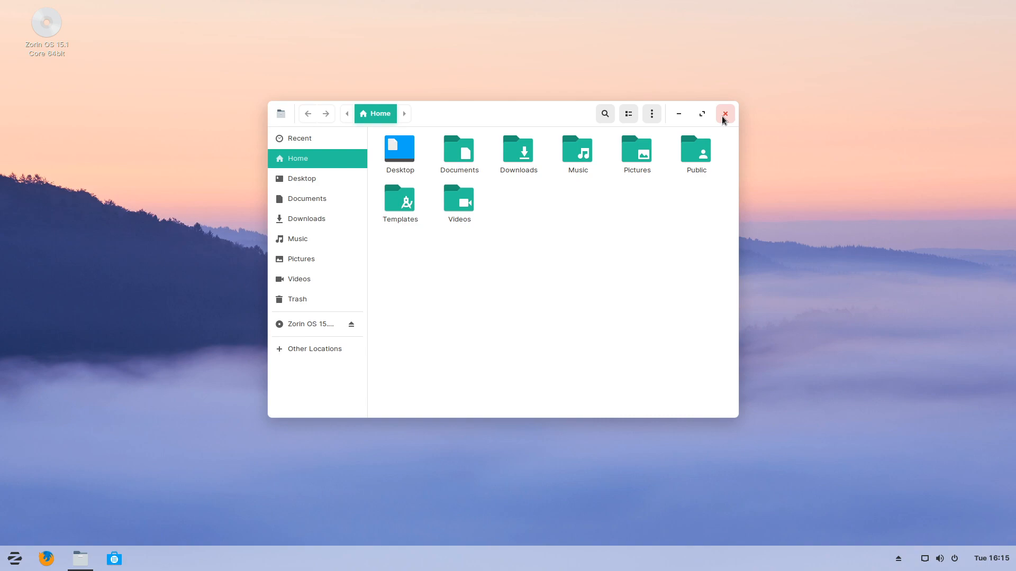
click(725, 113)
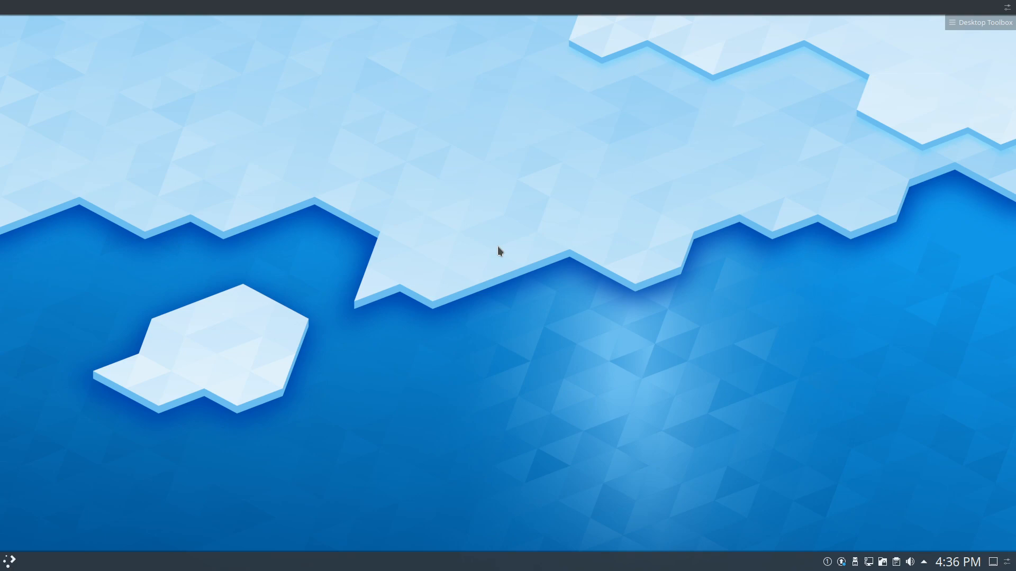
mouse_move(504, 254)
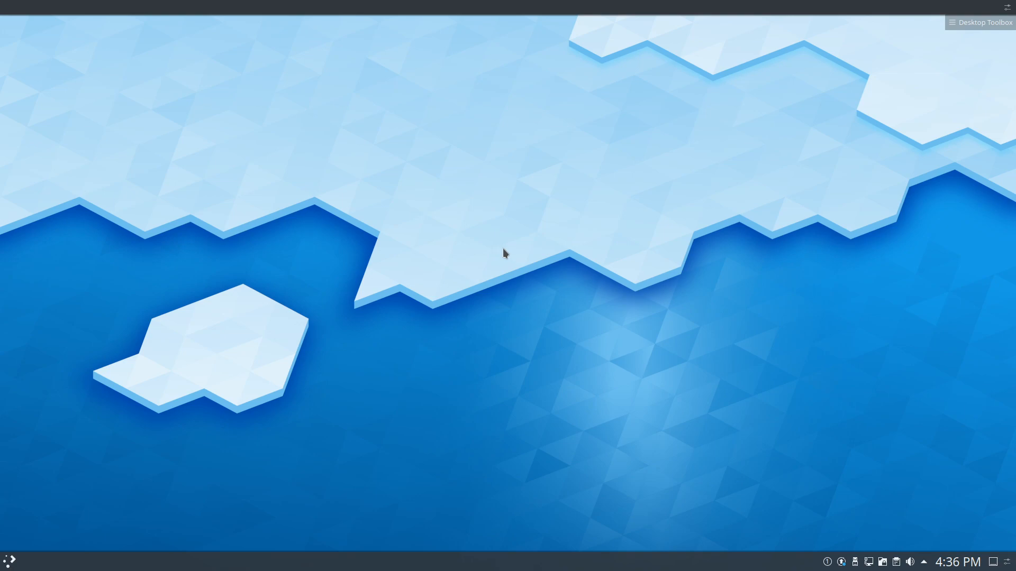
mouse_move(358, 295)
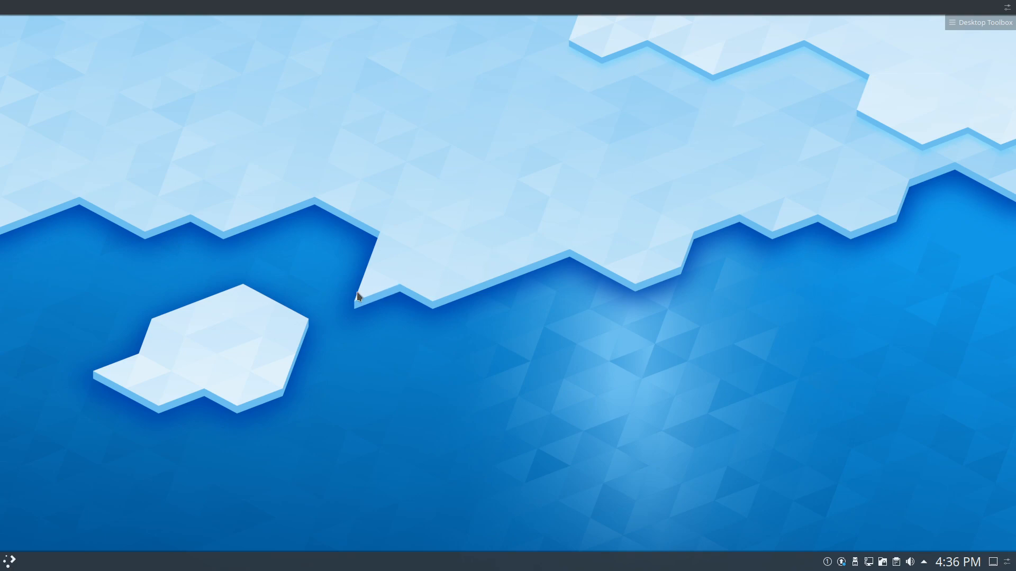
mouse_move(26, 544)
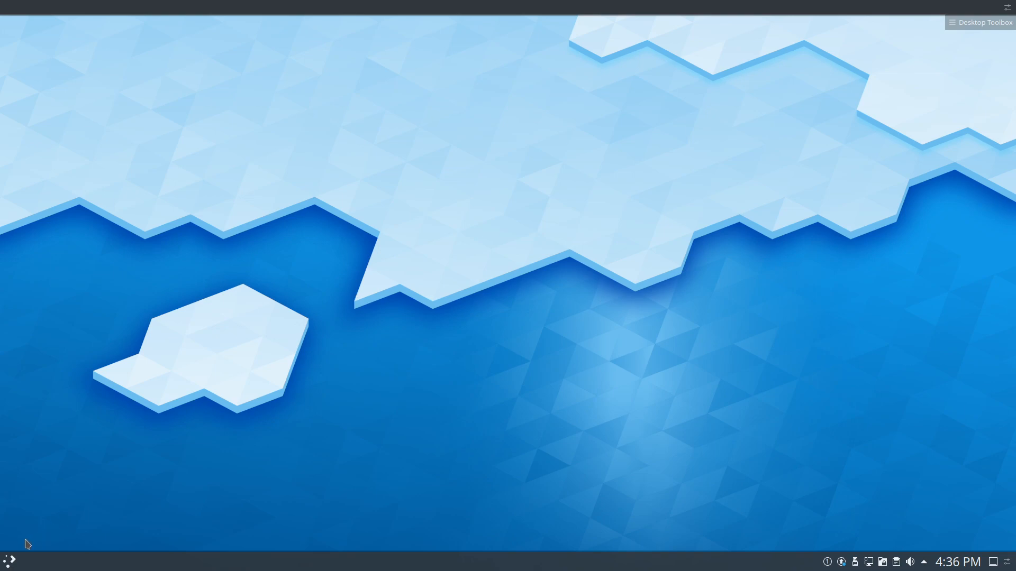
Step: Launch Dolphin from the launcher, close it, and reopen the launcher
click(9, 561)
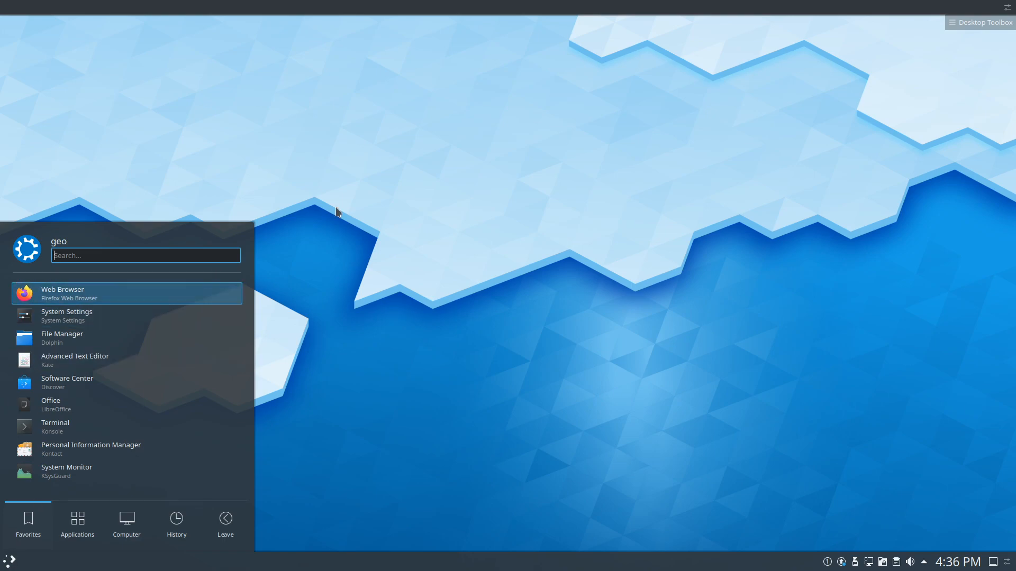
click(61, 334)
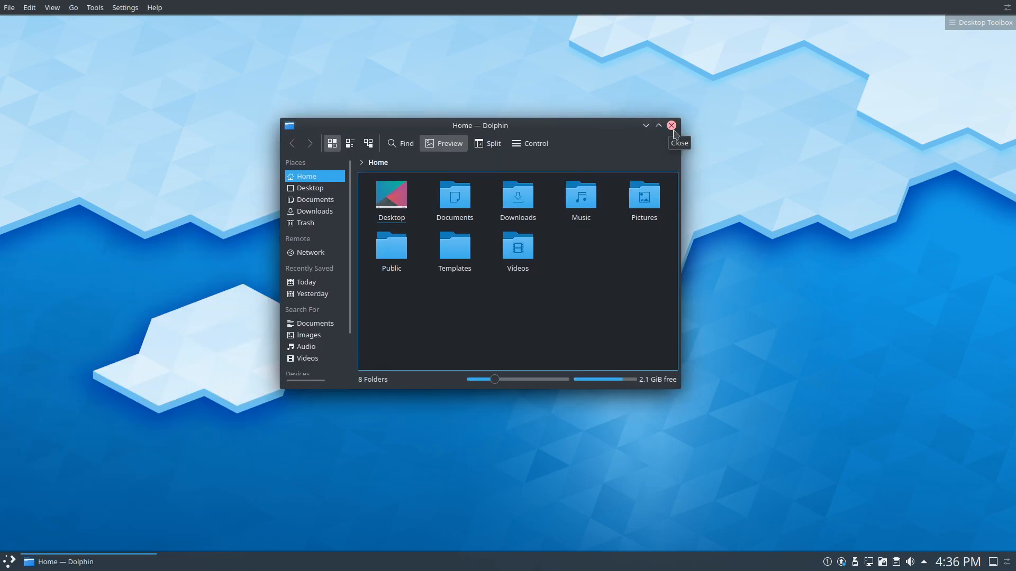
click(671, 125)
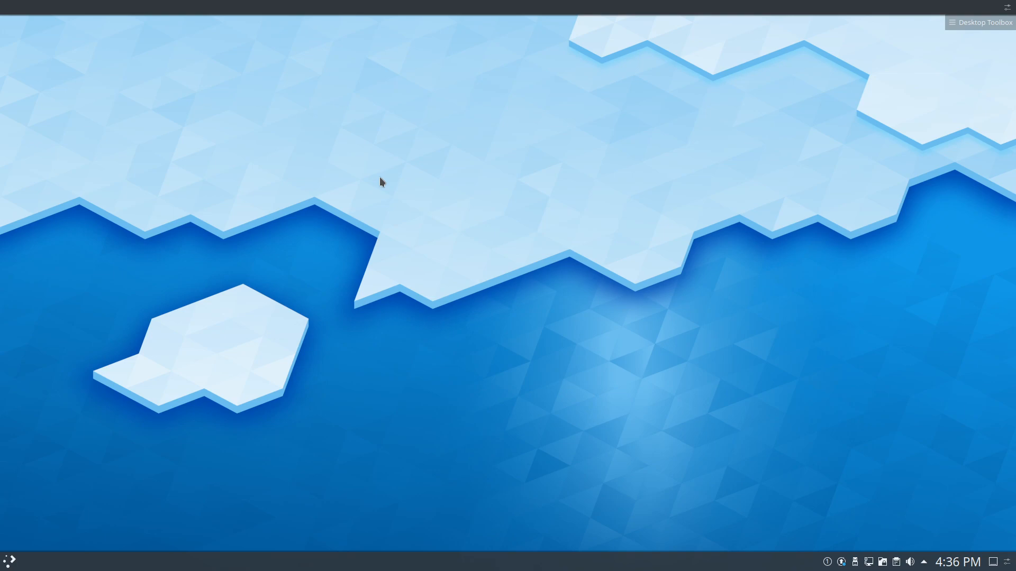
click(10, 561)
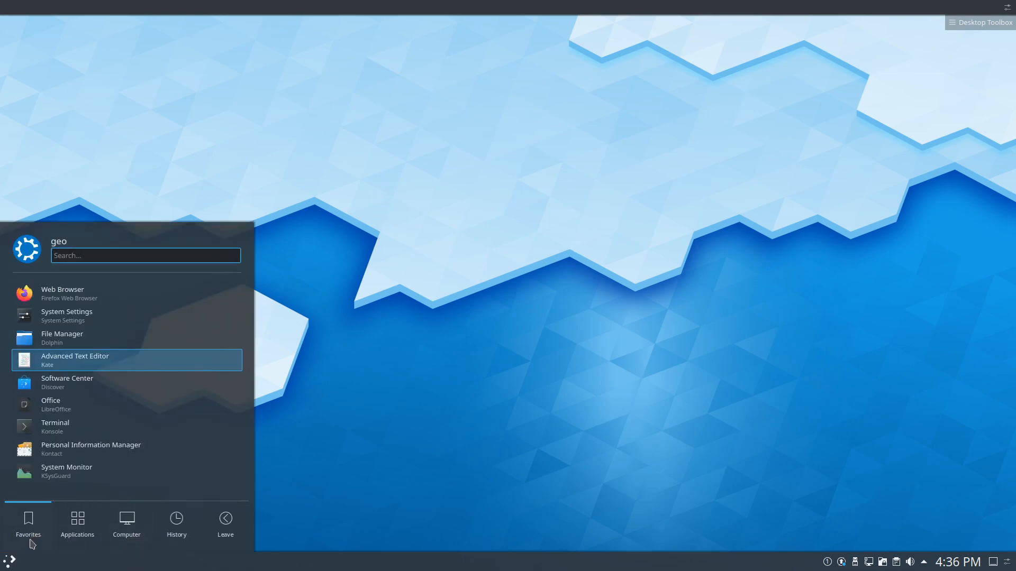
mouse_move(11, 558)
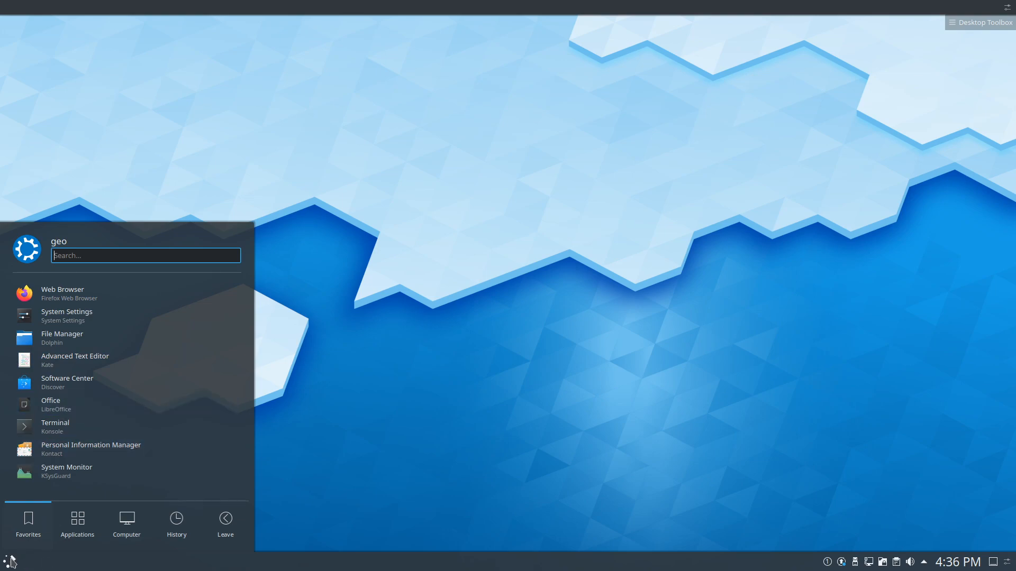
mouse_move(315, 395)
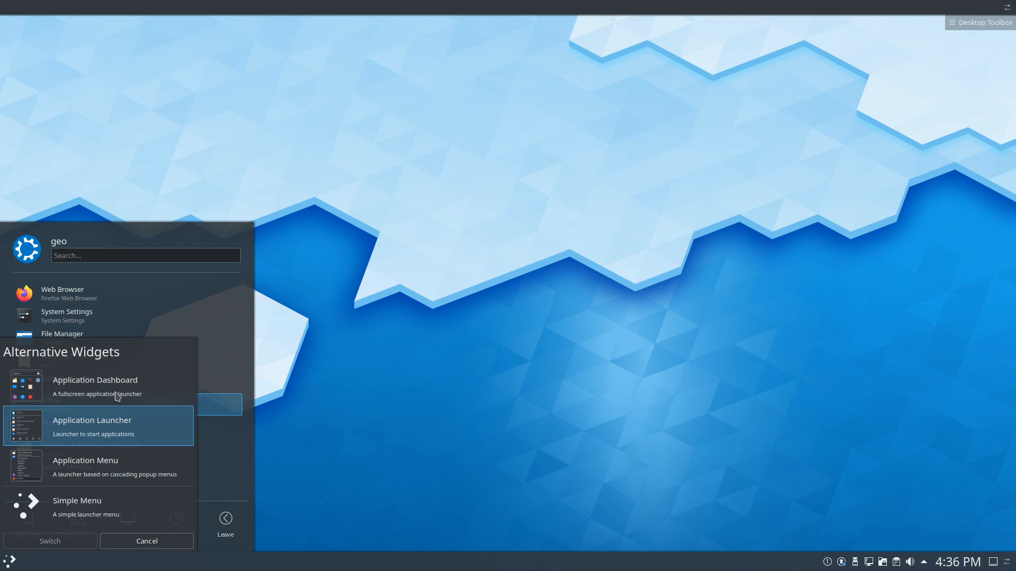
Step: Switch the launcher to the fullscreen Application Dashboard, then to the cascading Application Menu
click(146, 541)
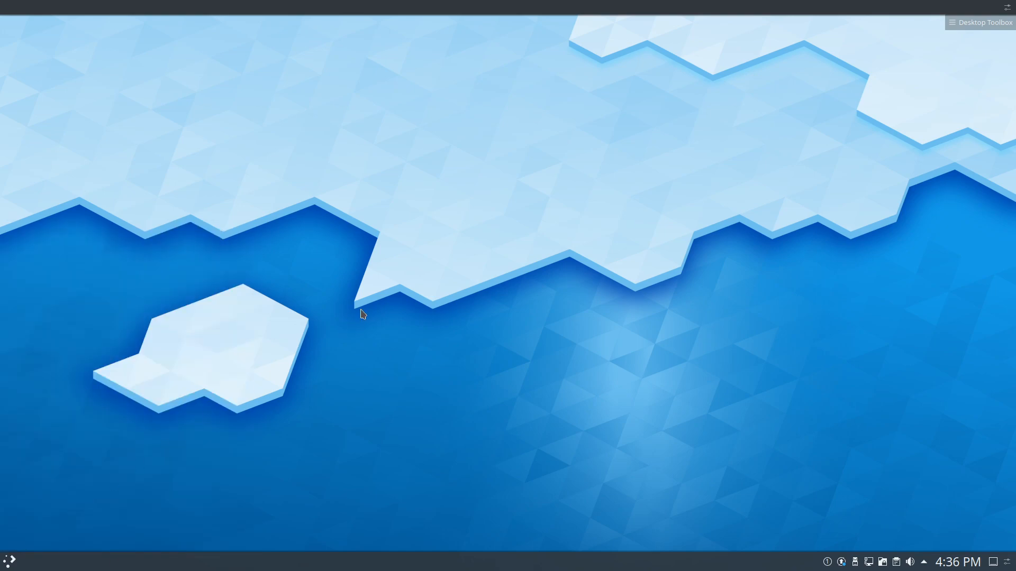
click(10, 560)
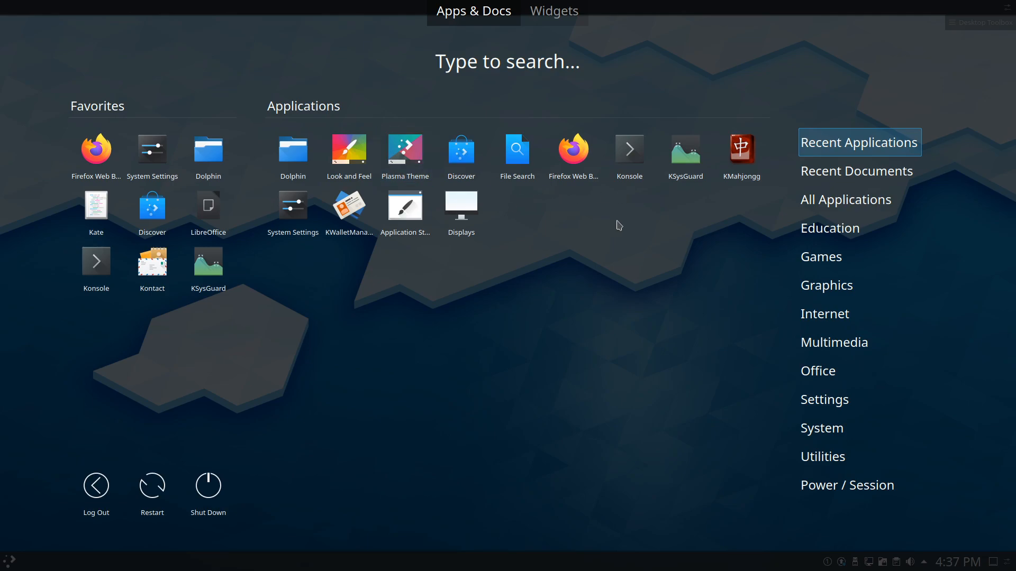
mouse_move(918, 6)
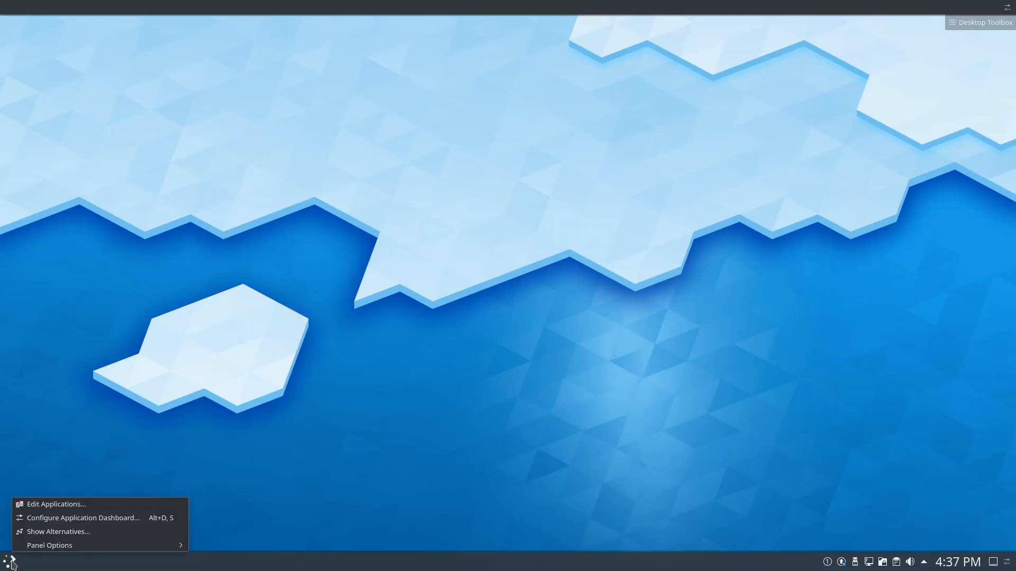
click(59, 532)
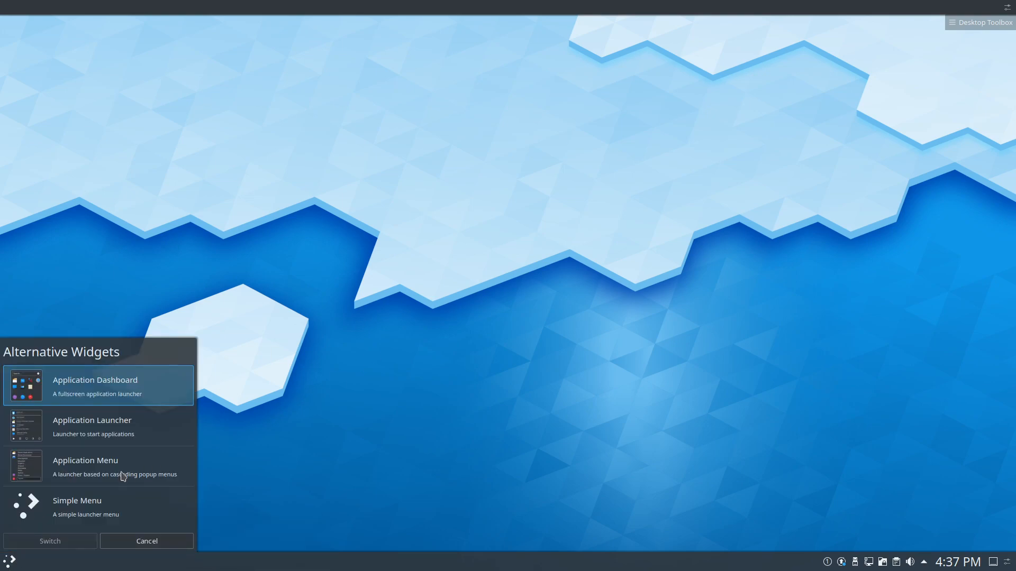
click(146, 540)
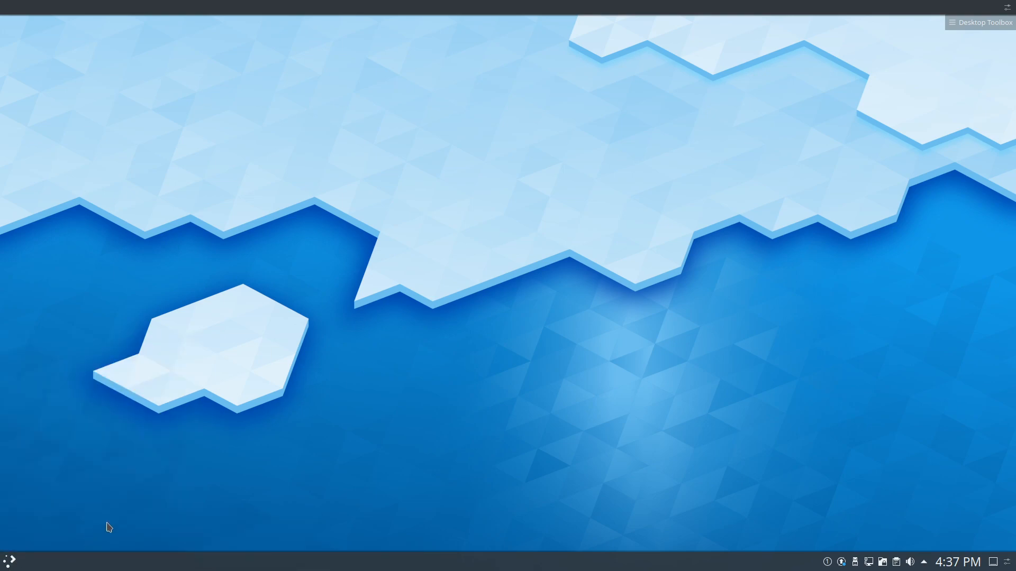
Step: Launch Okular from the Graphics category of the new menu and minimise it
click(9, 561)
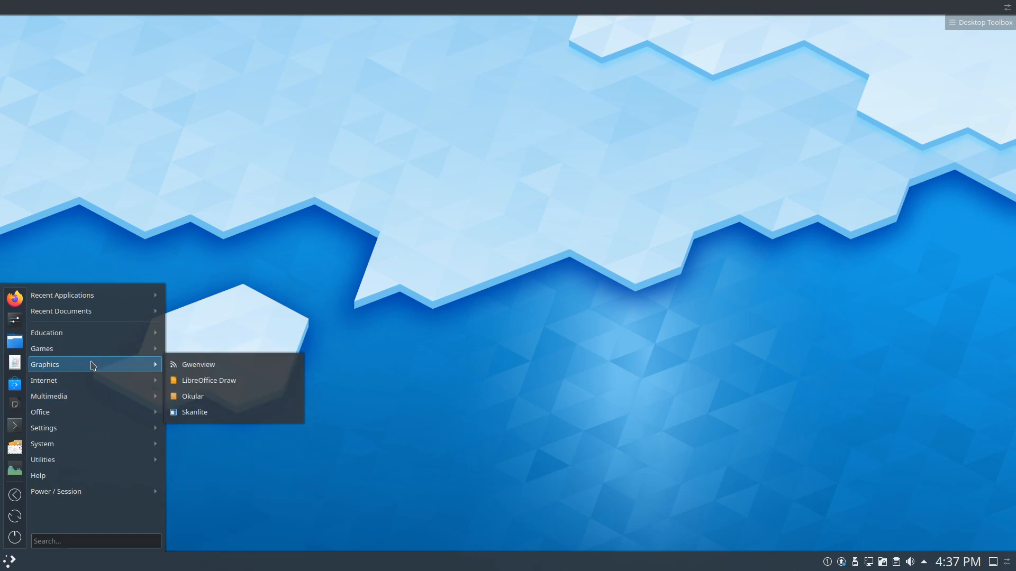
click(193, 396)
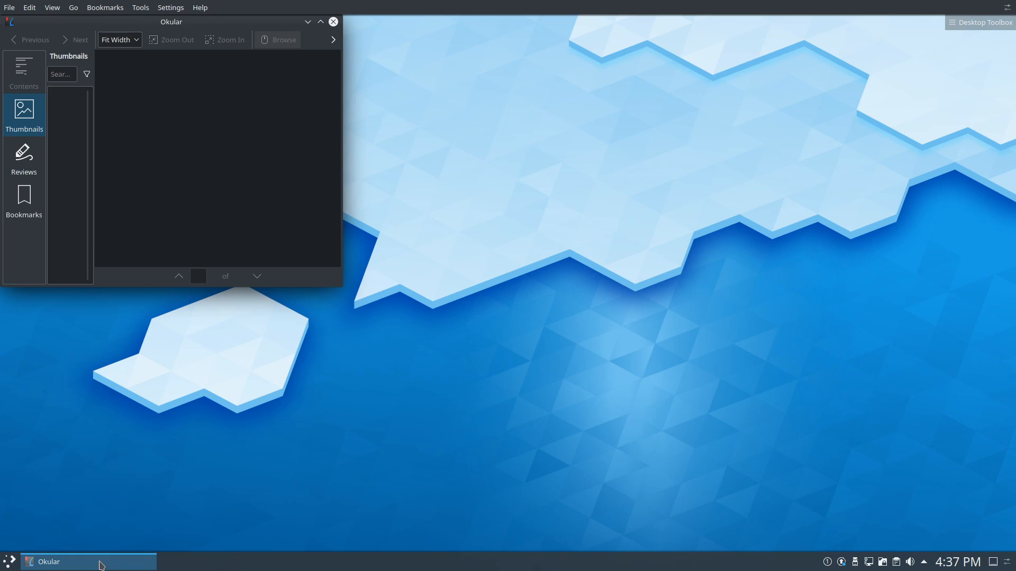
click(333, 21)
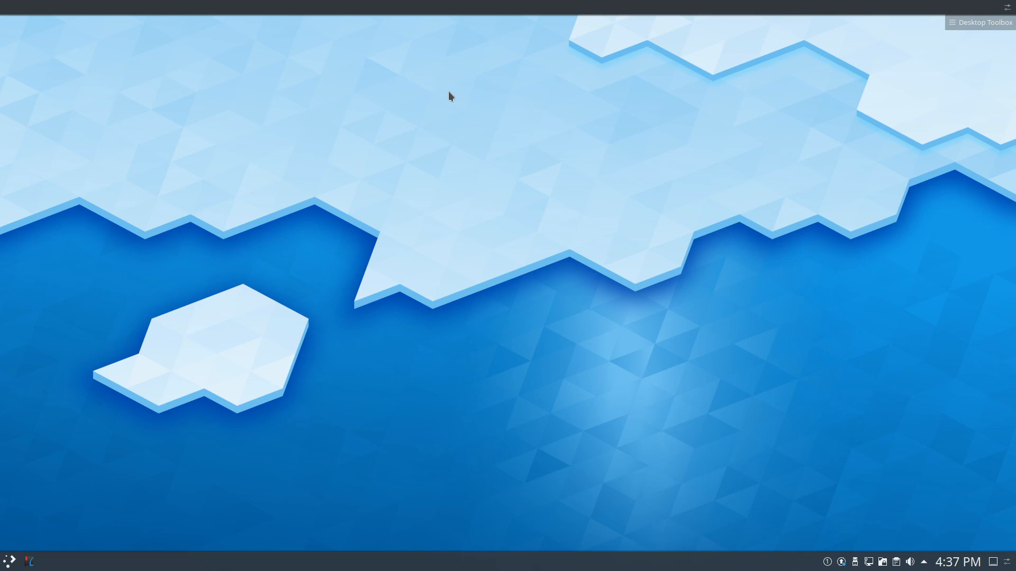
mouse_move(503, 235)
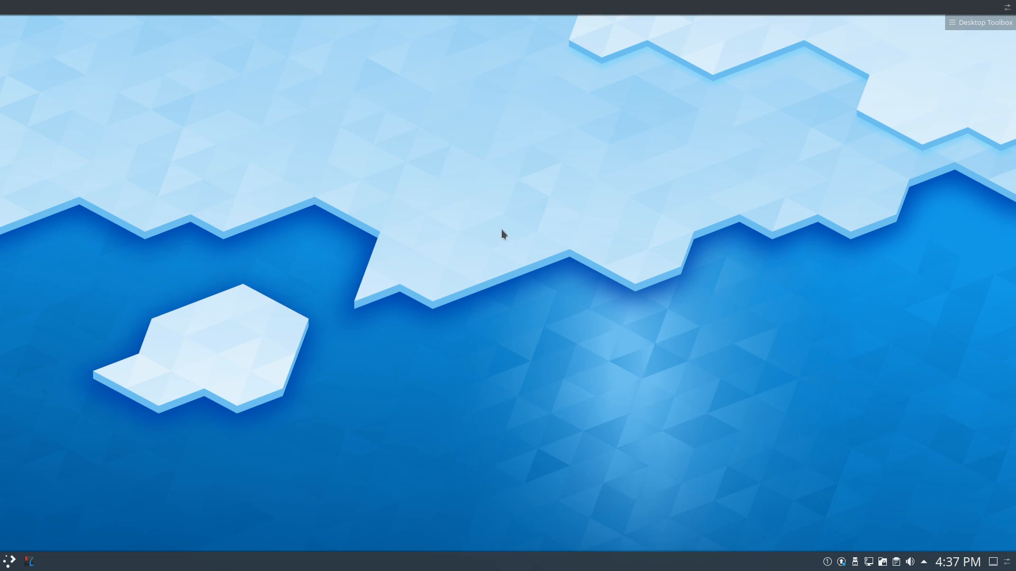
Step: Dismiss the desktop context menu and search the Application Menu for 'sett' to find System Settings
right_click(504, 234)
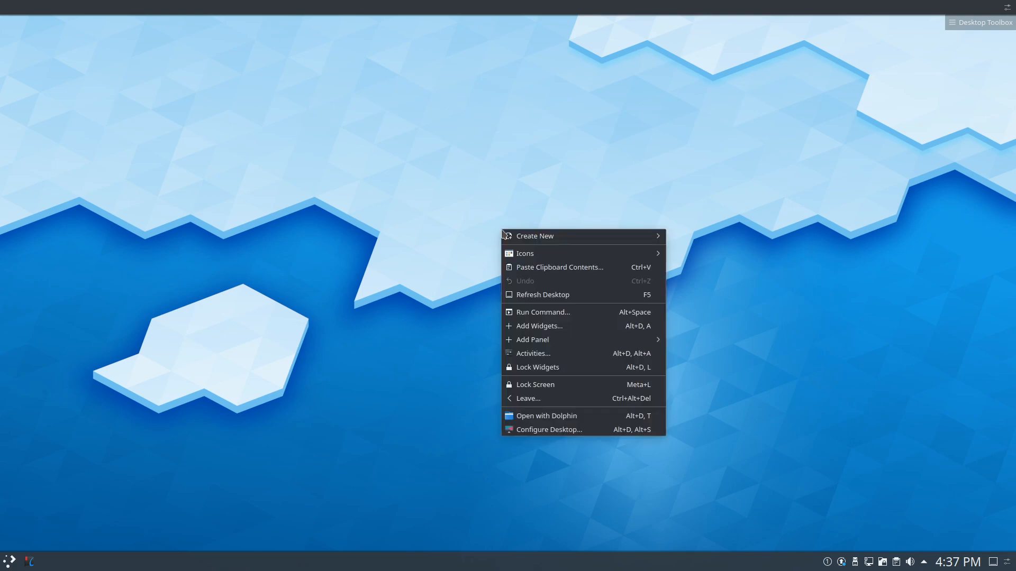
click(598, 241)
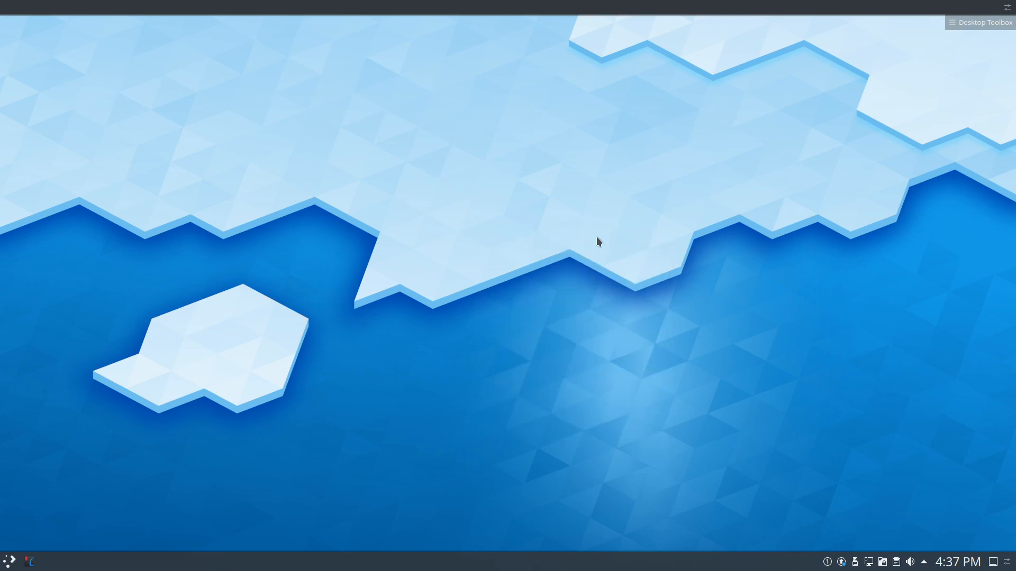
mouse_move(107, 396)
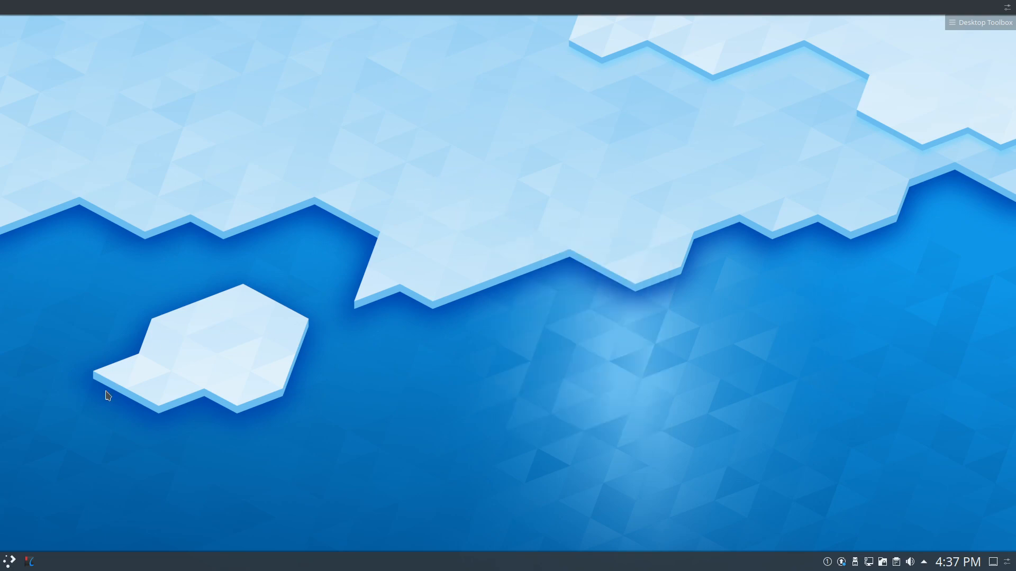
click(8, 561)
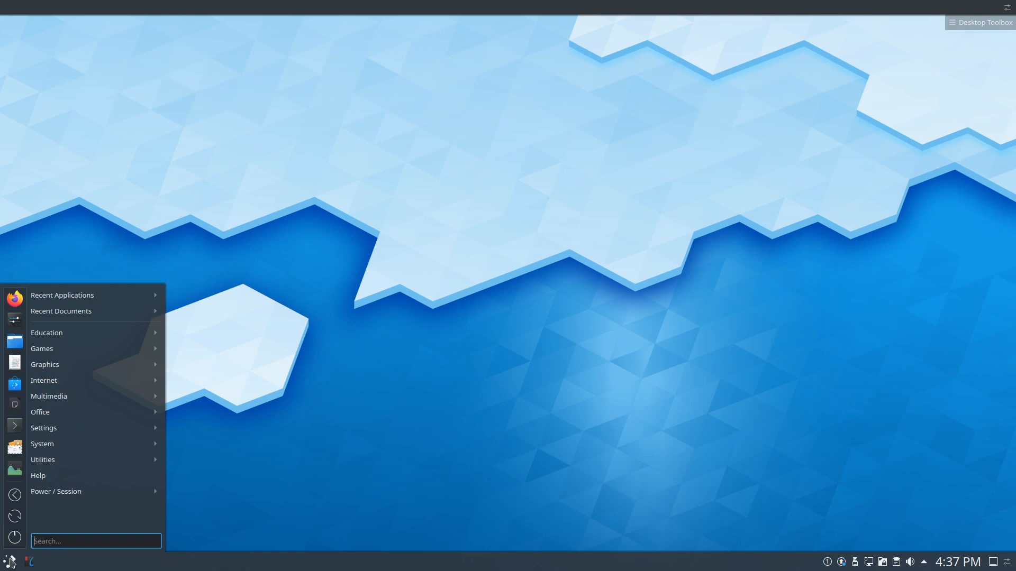
text(sett)
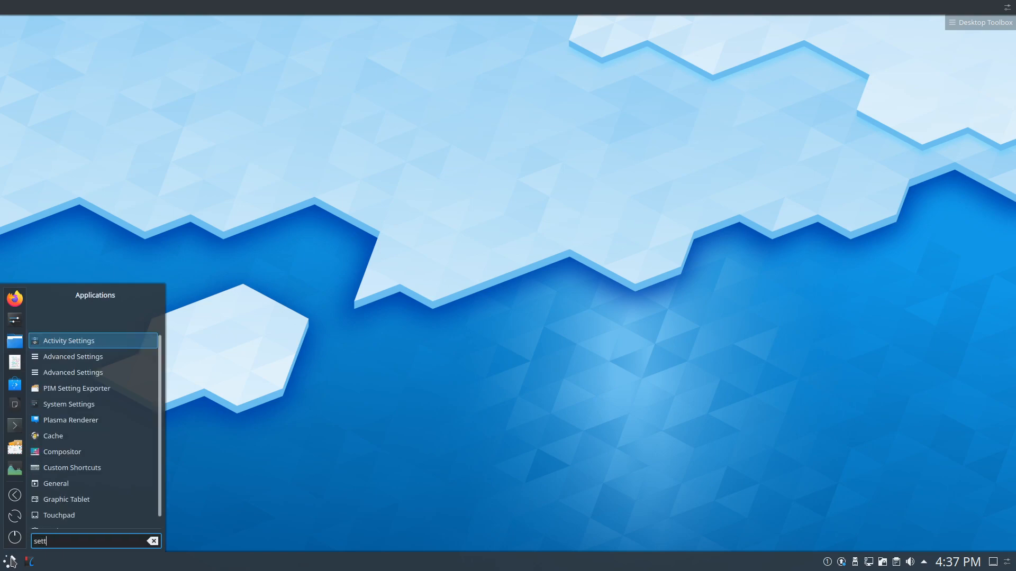
mouse_move(16, 560)
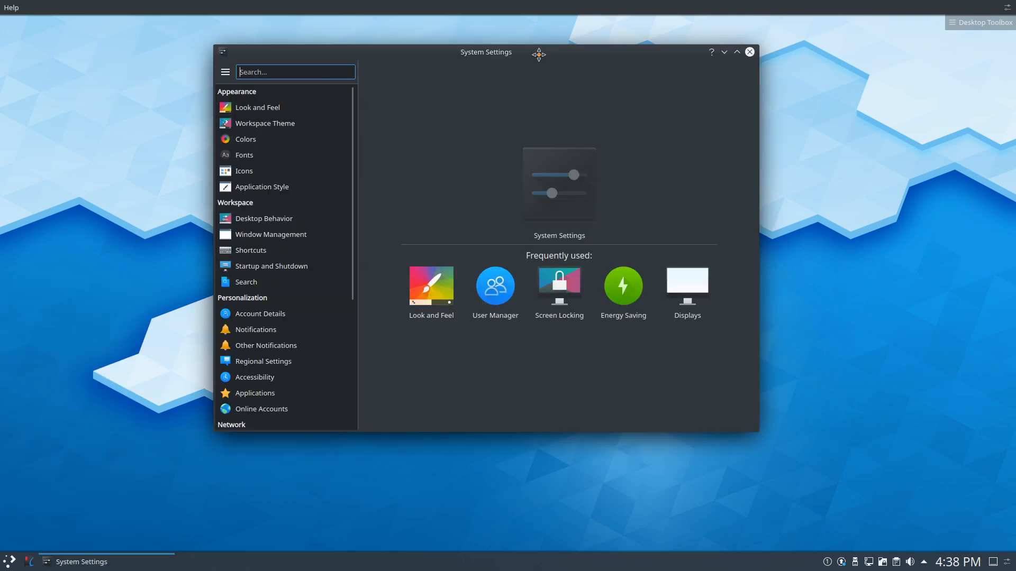
Step: Navigate to Workspace Theme and then the Look and Feel page in System Settings
click(265, 123)
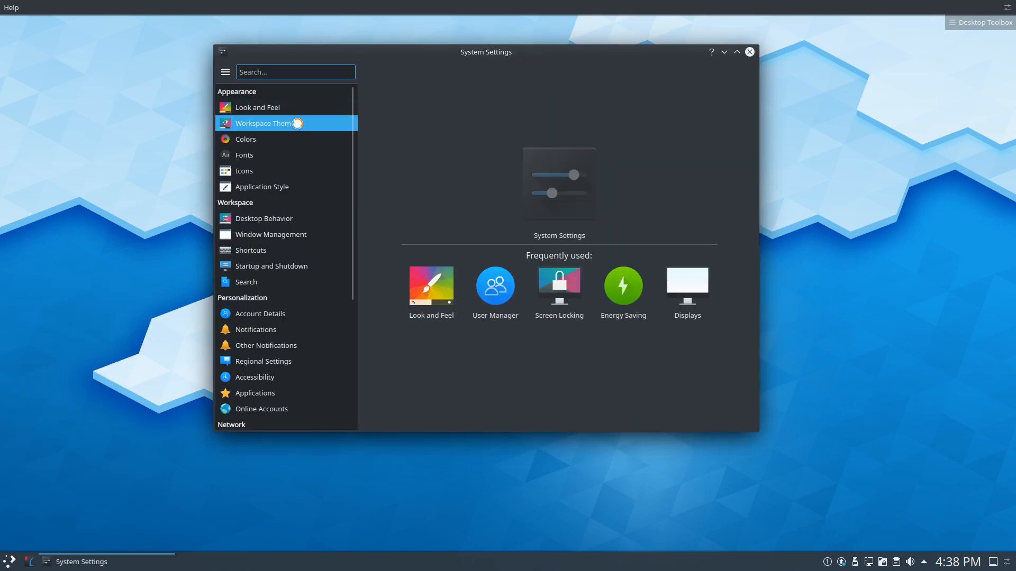
click(263, 123)
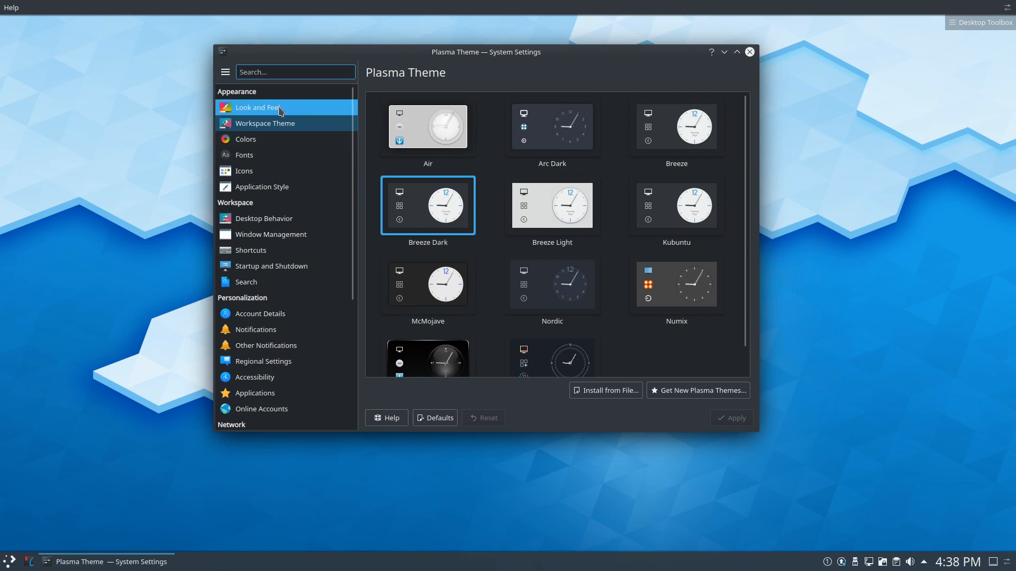
click(257, 108)
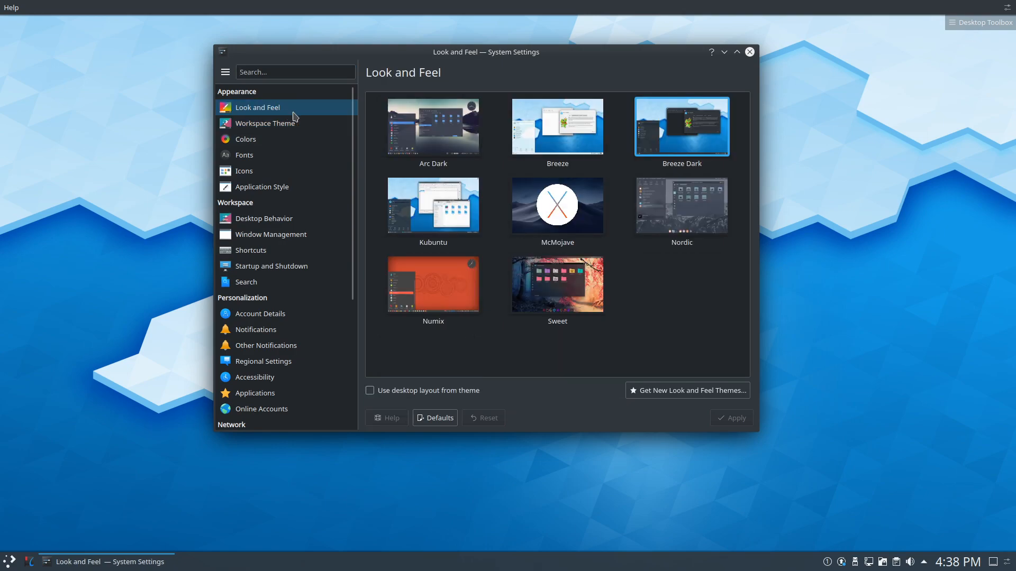
mouse_move(484, 55)
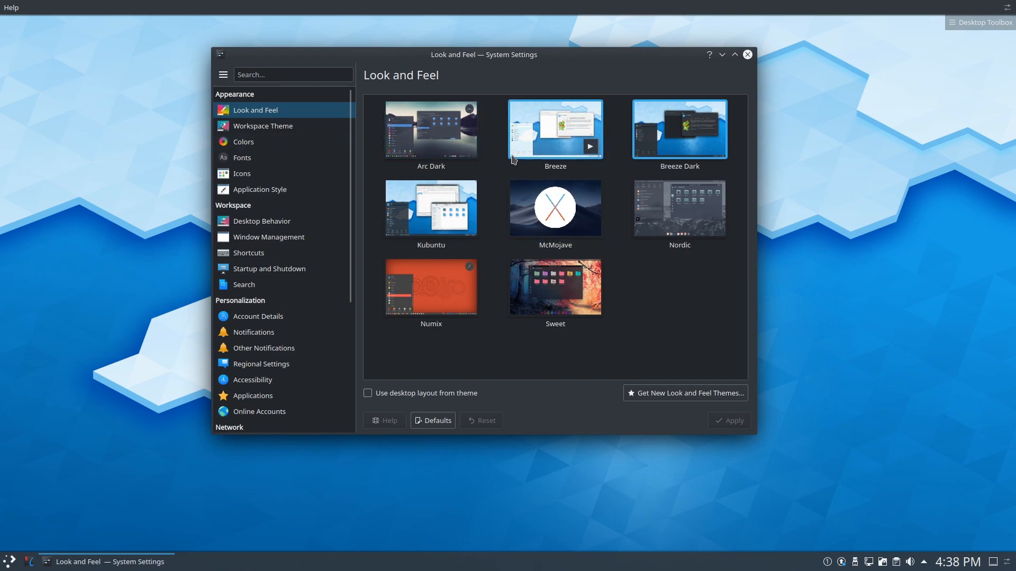
Step: Select the Arc Dark global theme and apply it to the desktop
click(554, 208)
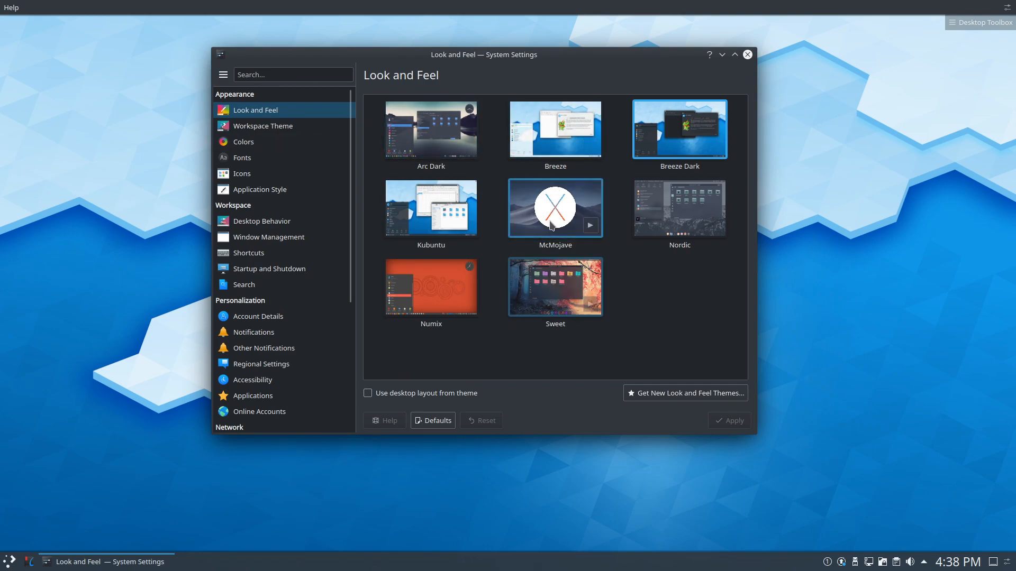
click(430, 128)
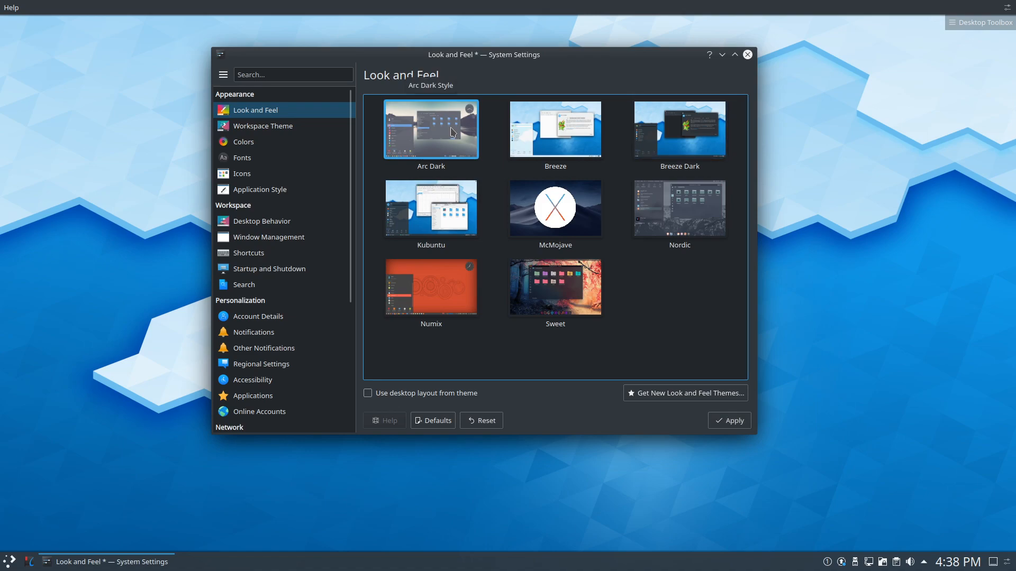
click(727, 420)
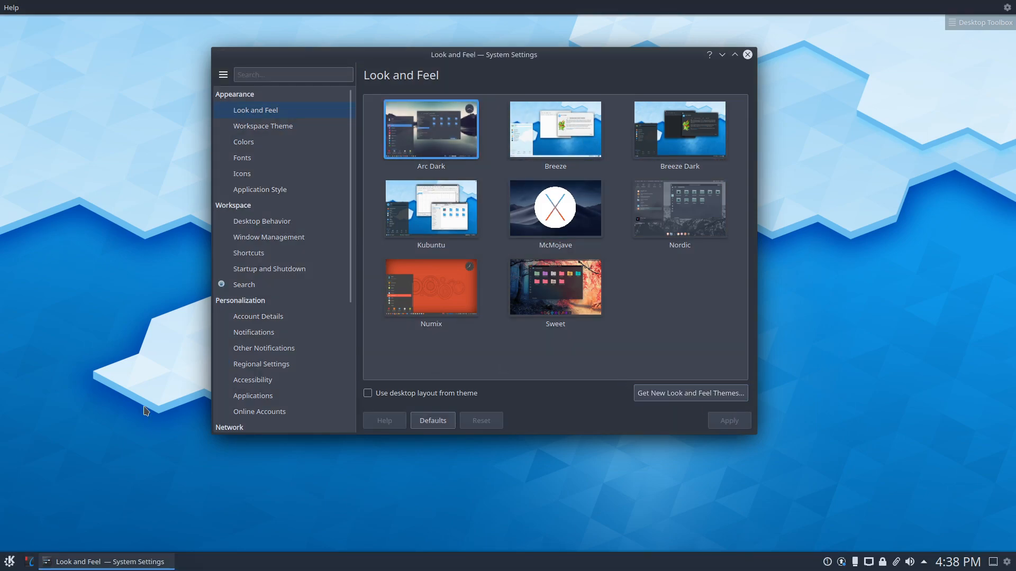
Step: Select the McMojave global theme and apply it, restyling windows and panel
click(9, 561)
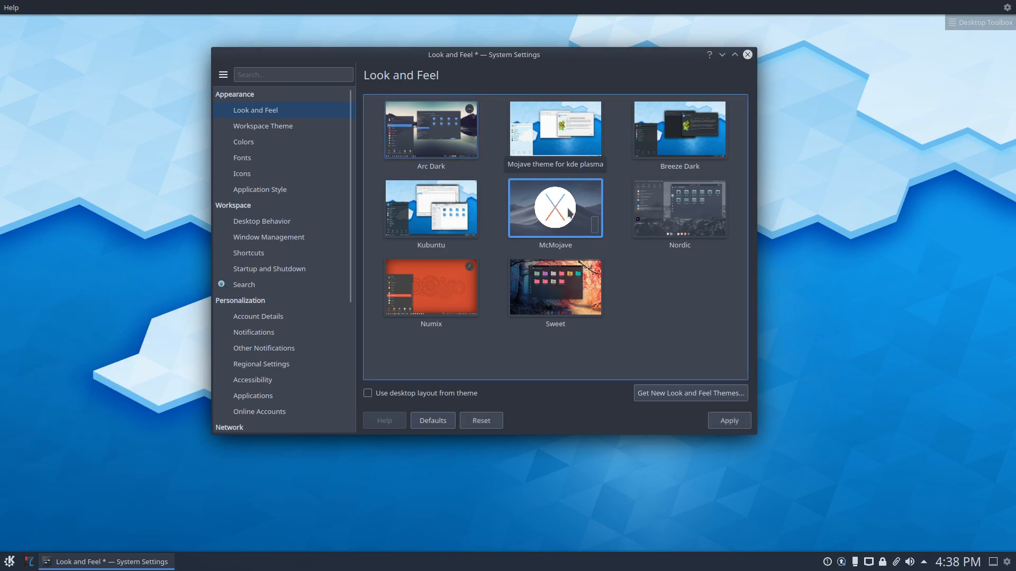
click(728, 420)
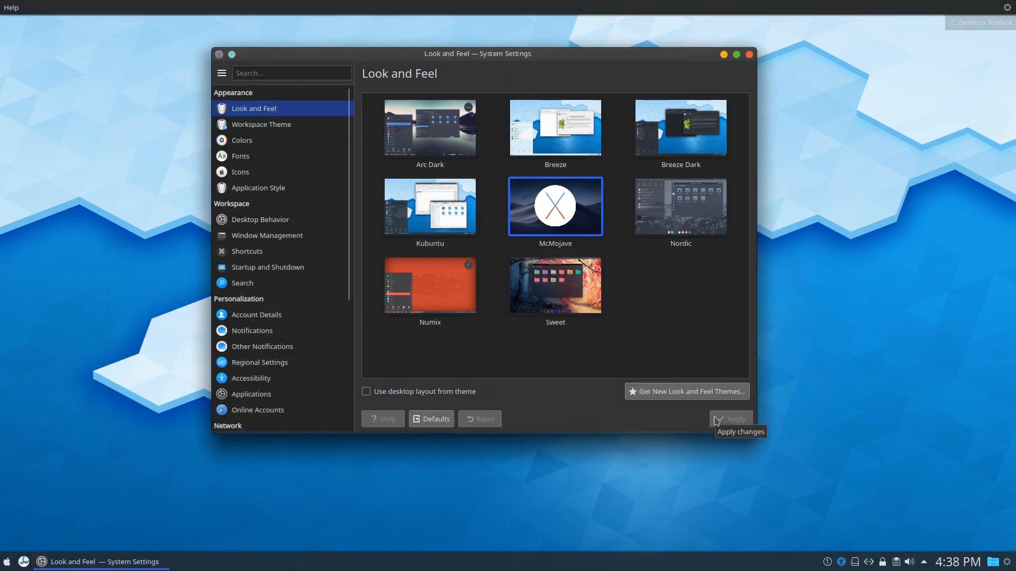
click(8, 561)
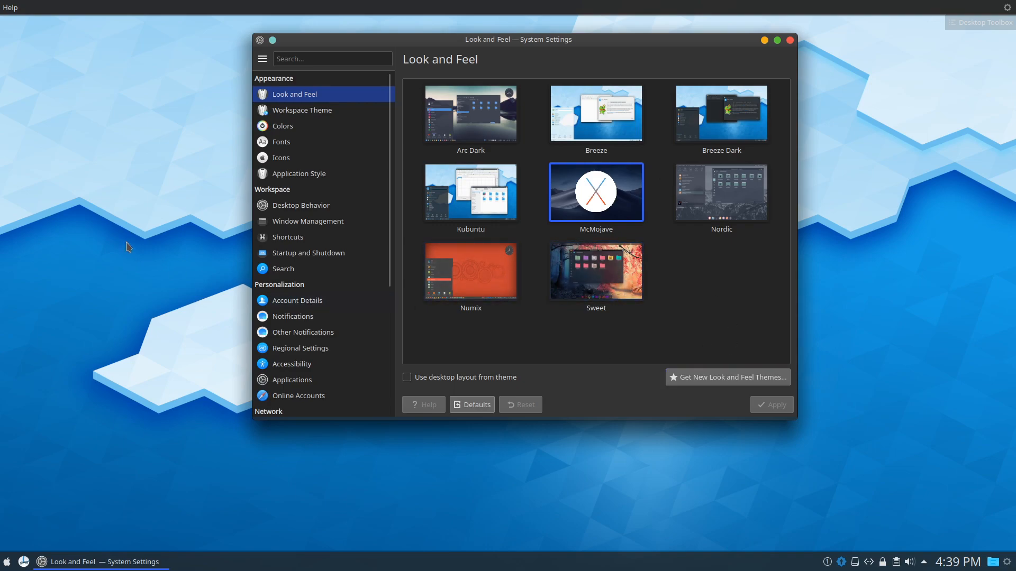
mouse_move(138, 220)
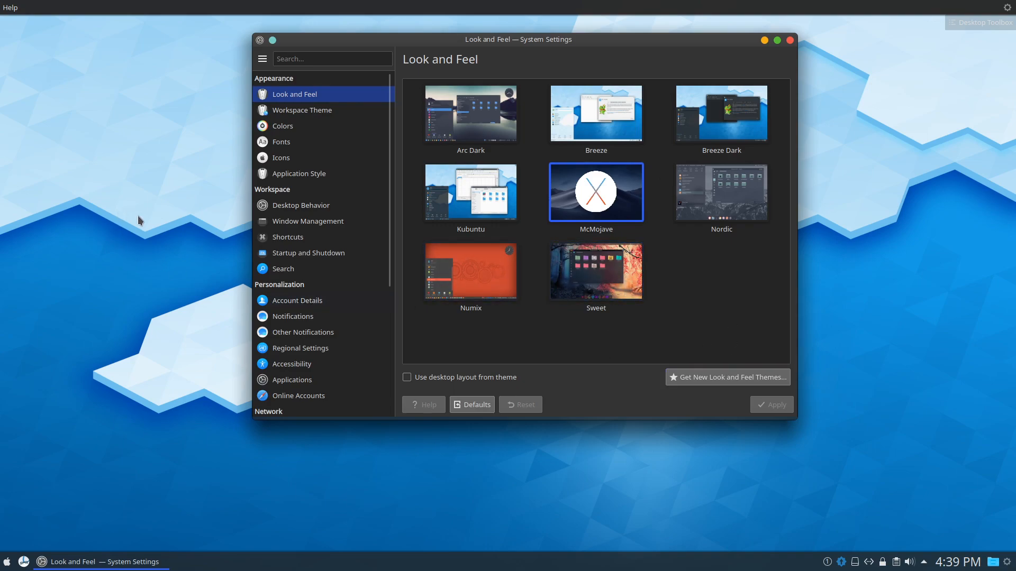
mouse_move(734, 339)
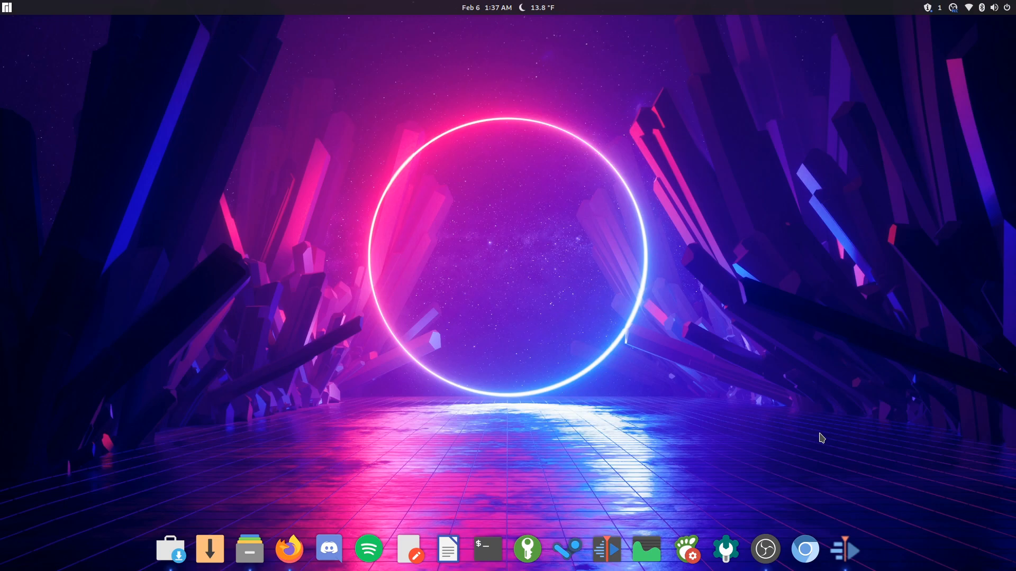
mouse_move(835, 273)
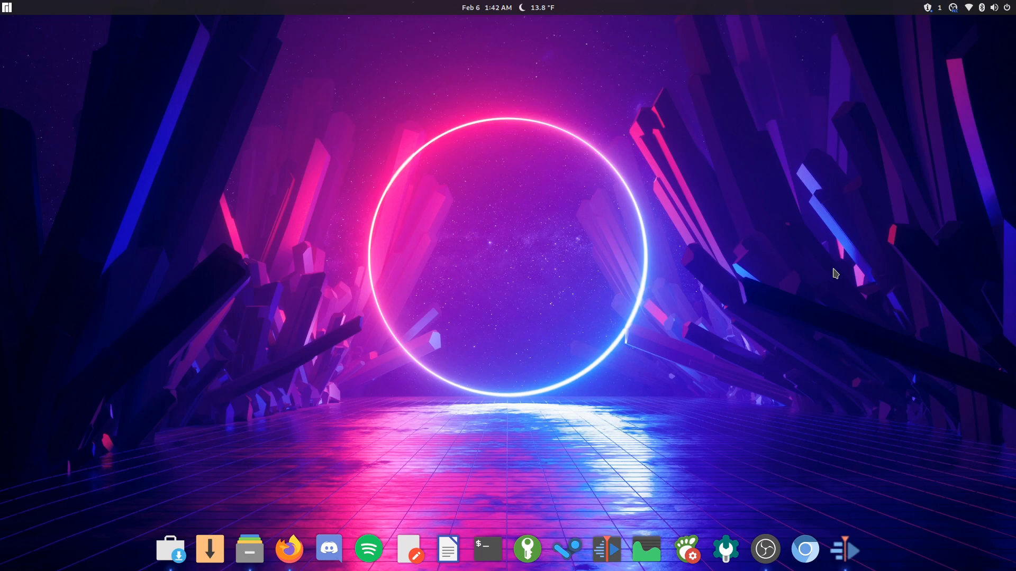
mouse_move(814, 368)
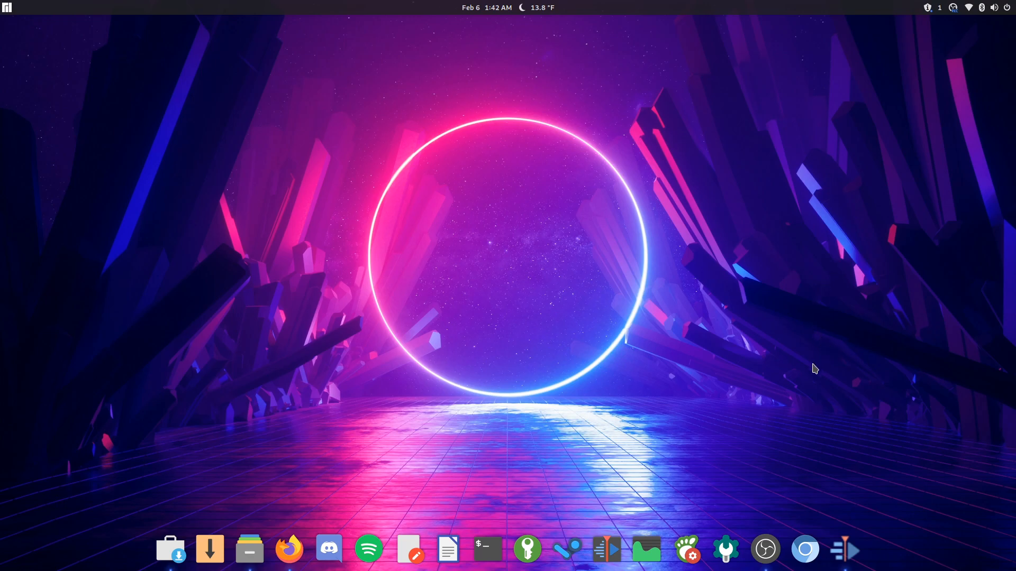